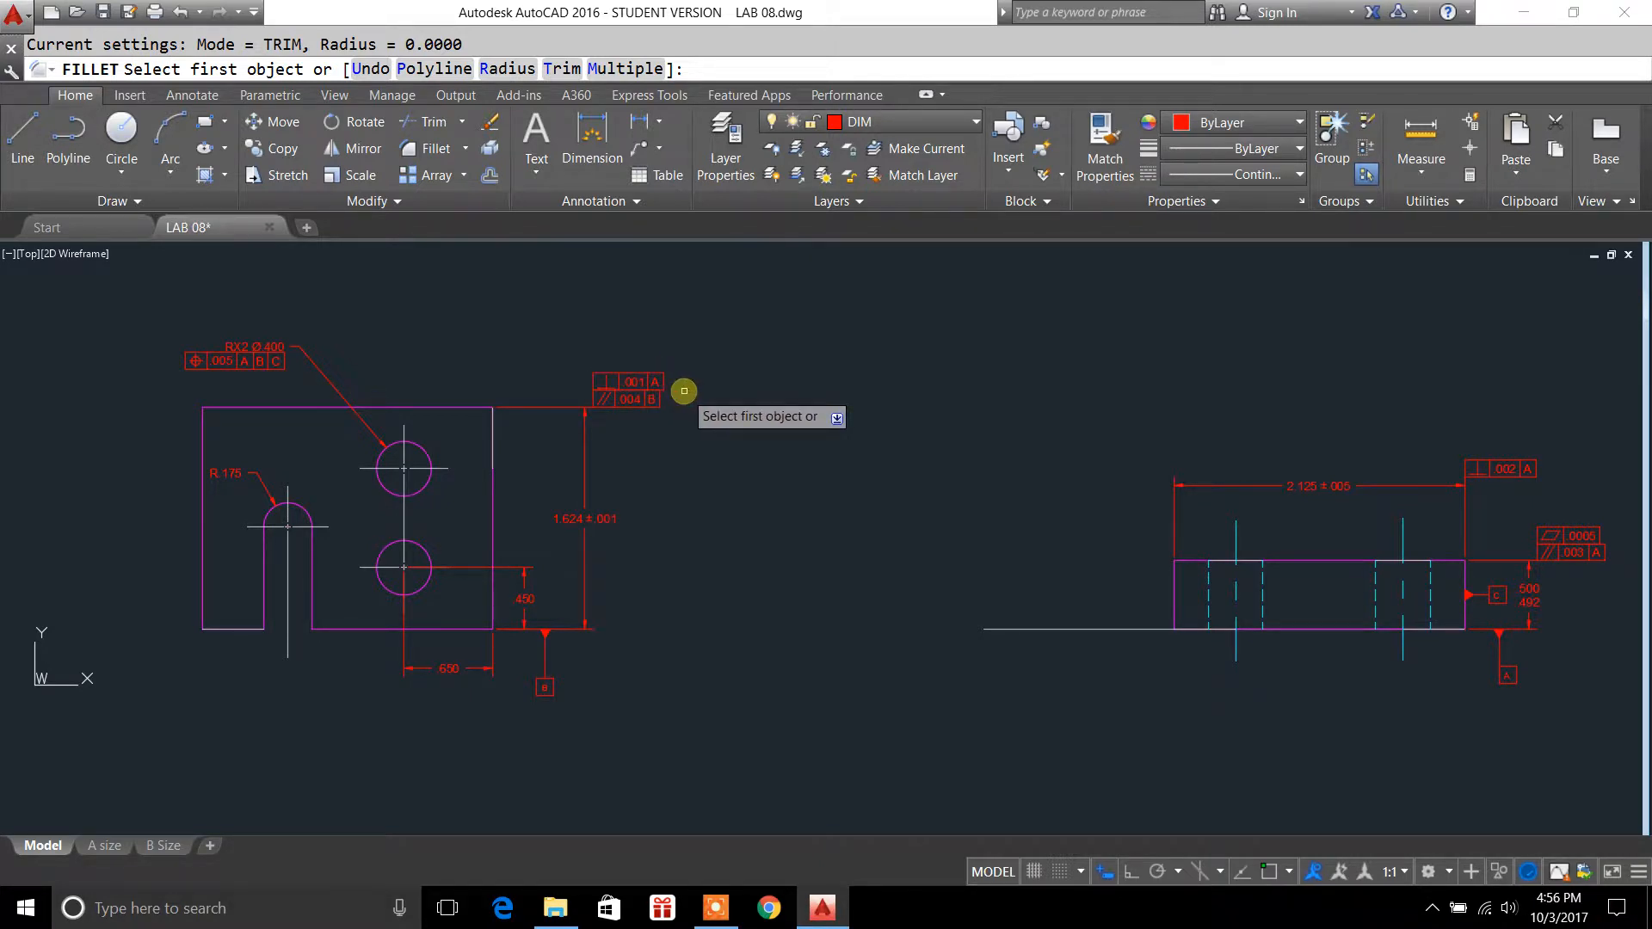
mouse_move(670, 398)
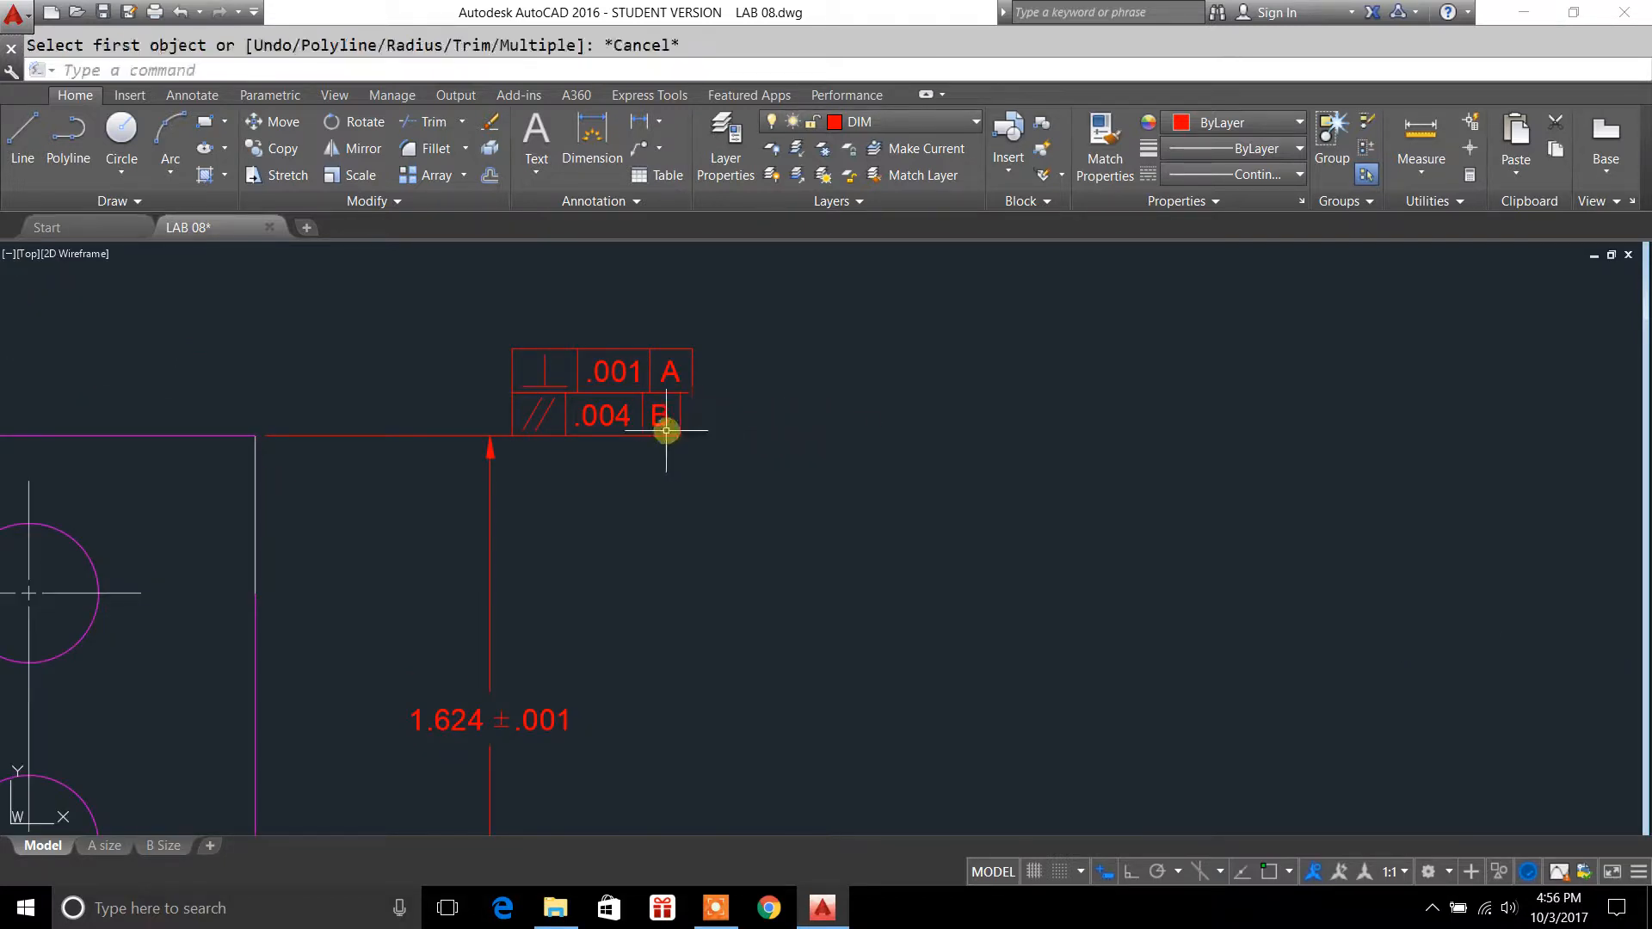
- Select the existing perpendicularity and parallelism frame, then deselect it
left_click(633, 414)
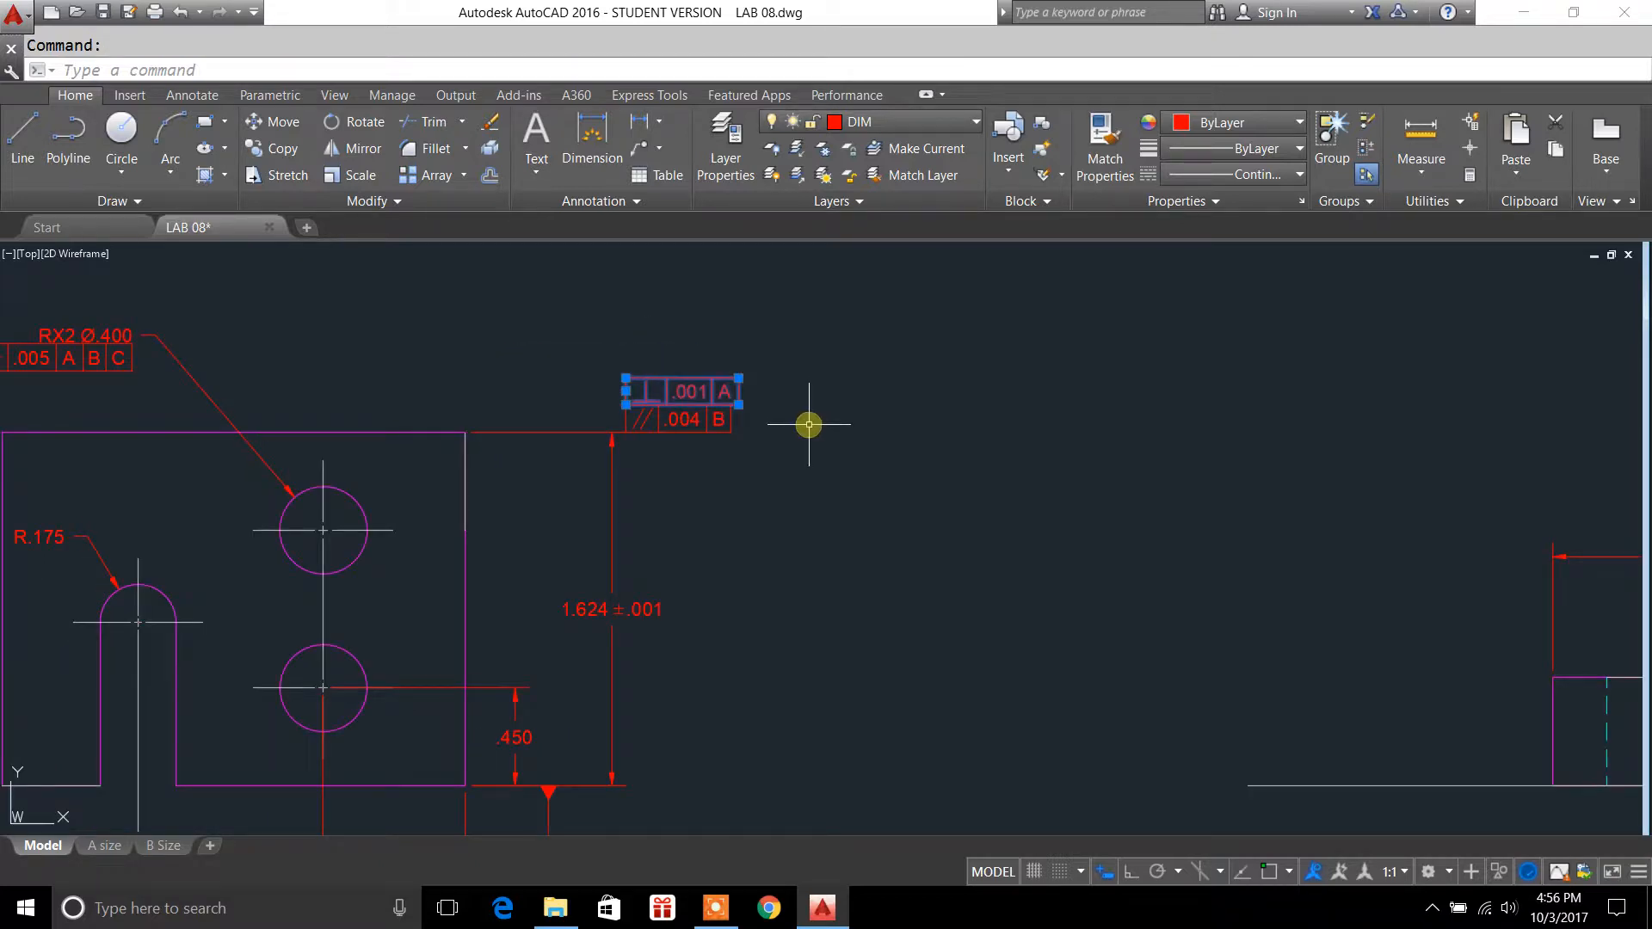
key("Escape")
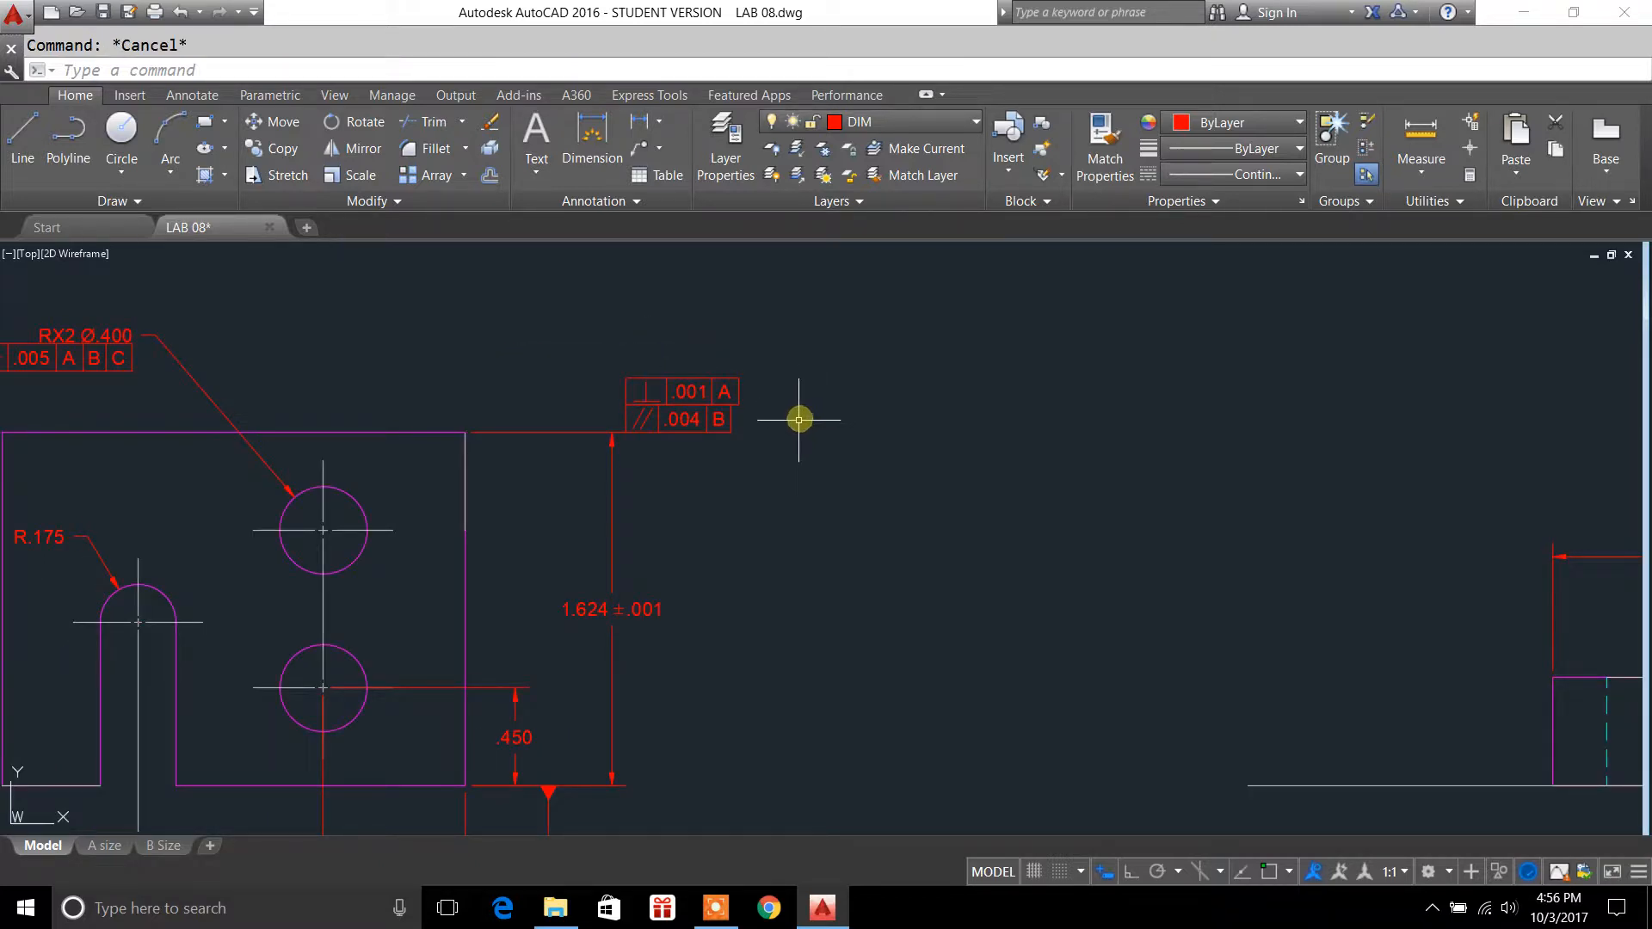
mouse_move(789, 438)
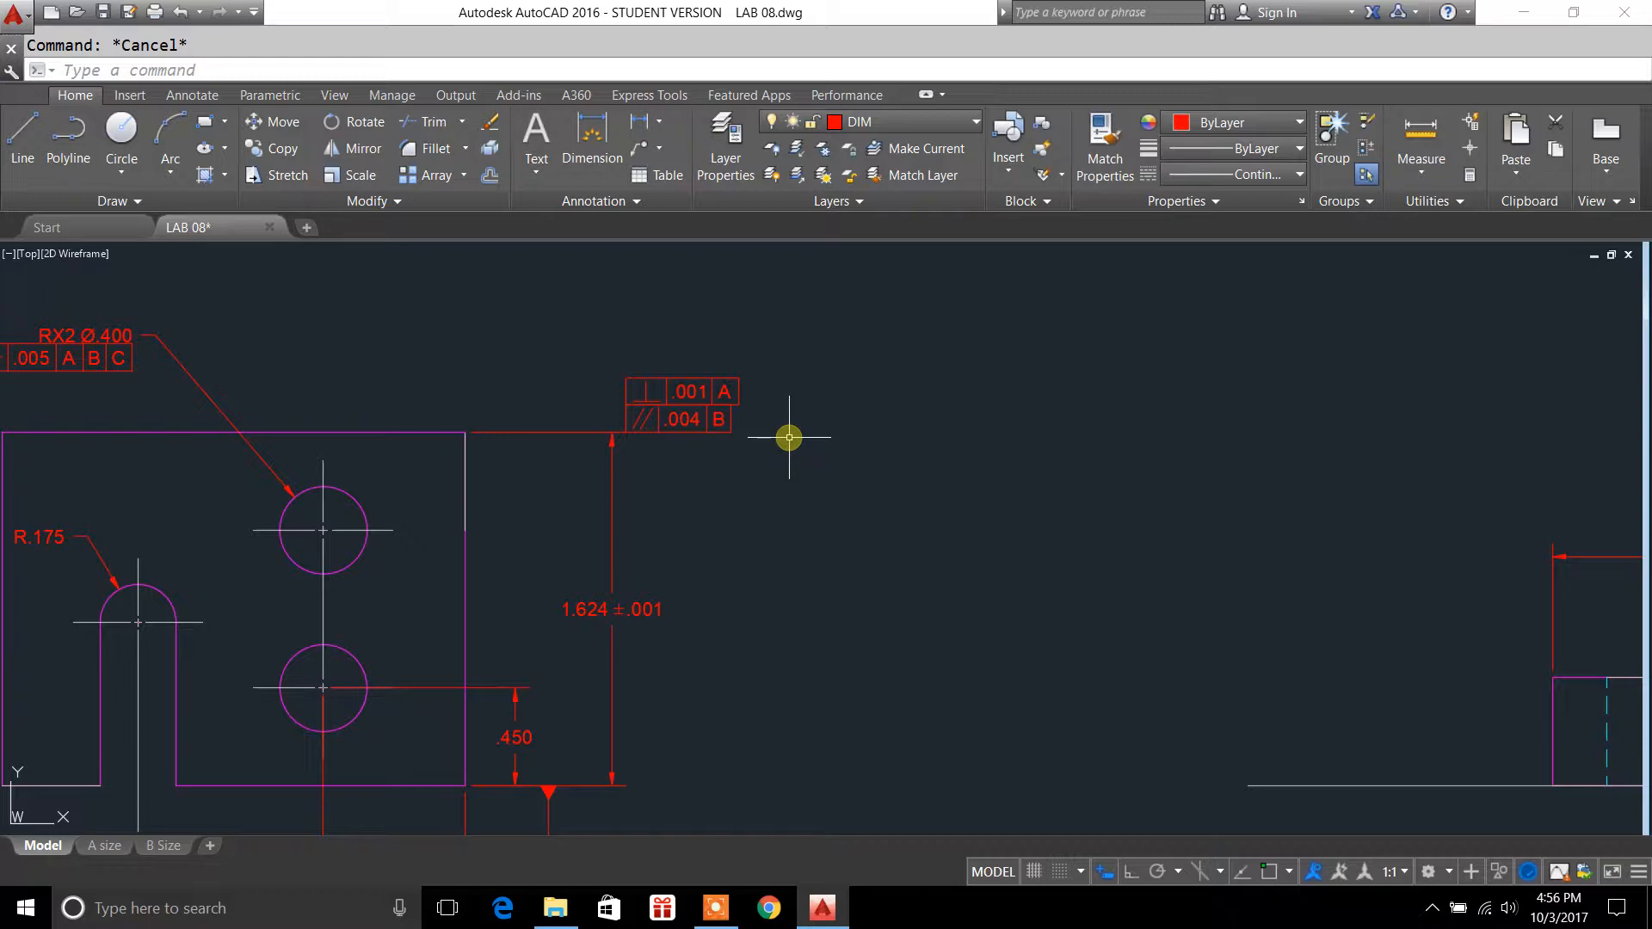
left_click(681, 418)
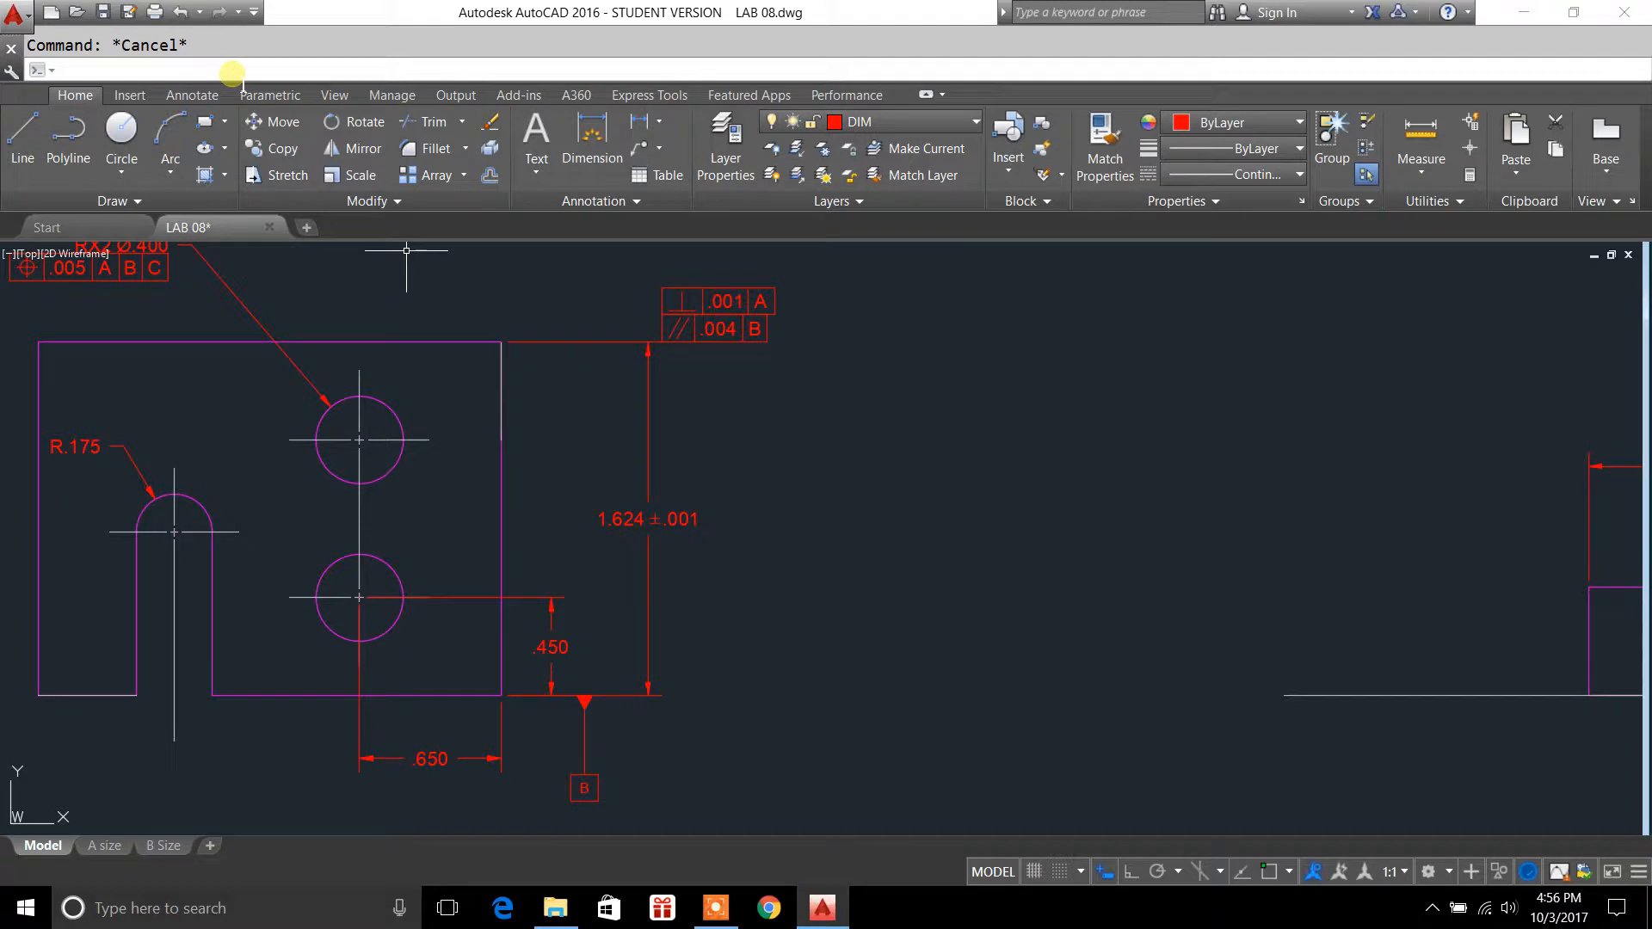
- Define a position tolerance frame reading .005 with datums A, B and C
type("toleranc")
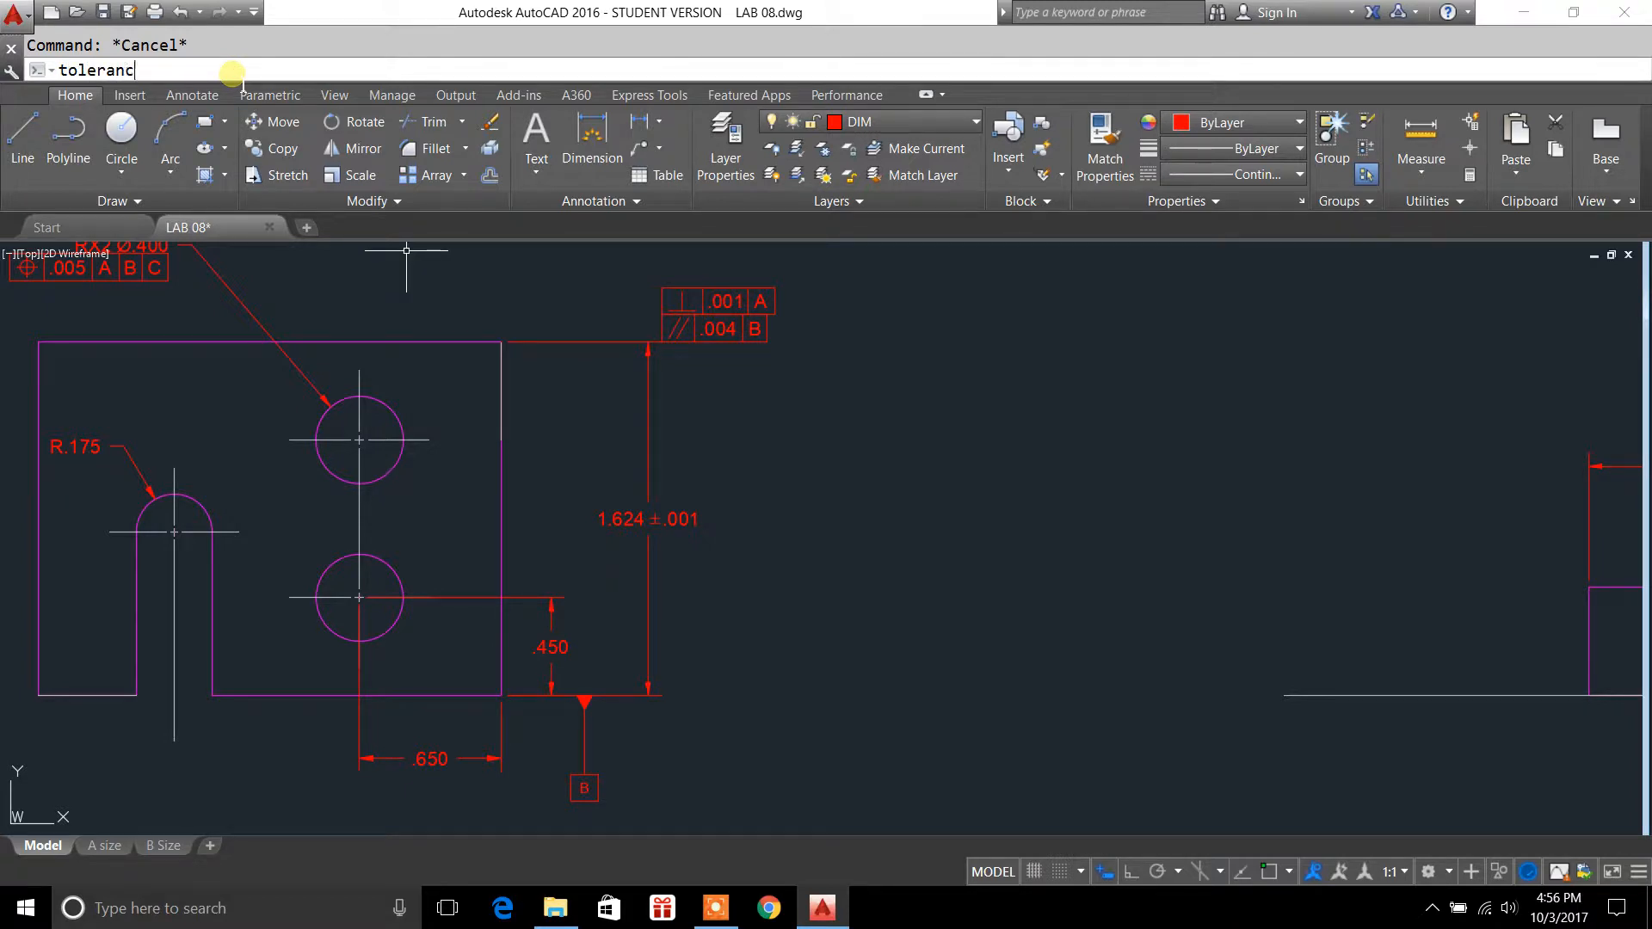
type("TOLERANCE")
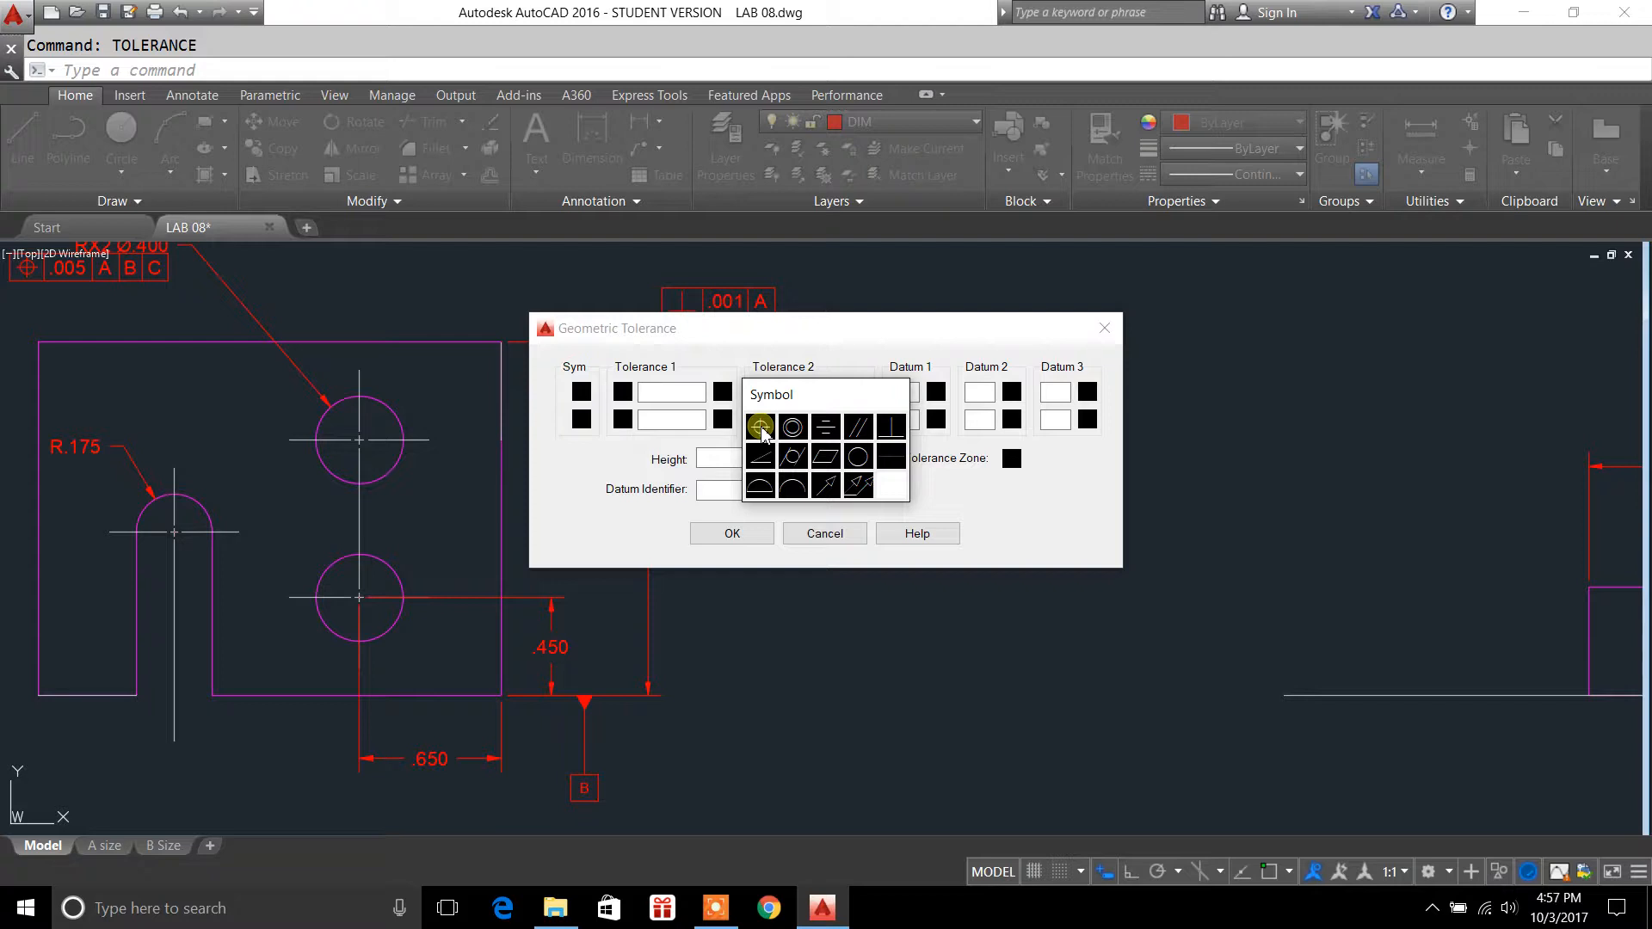
left_click(761, 427)
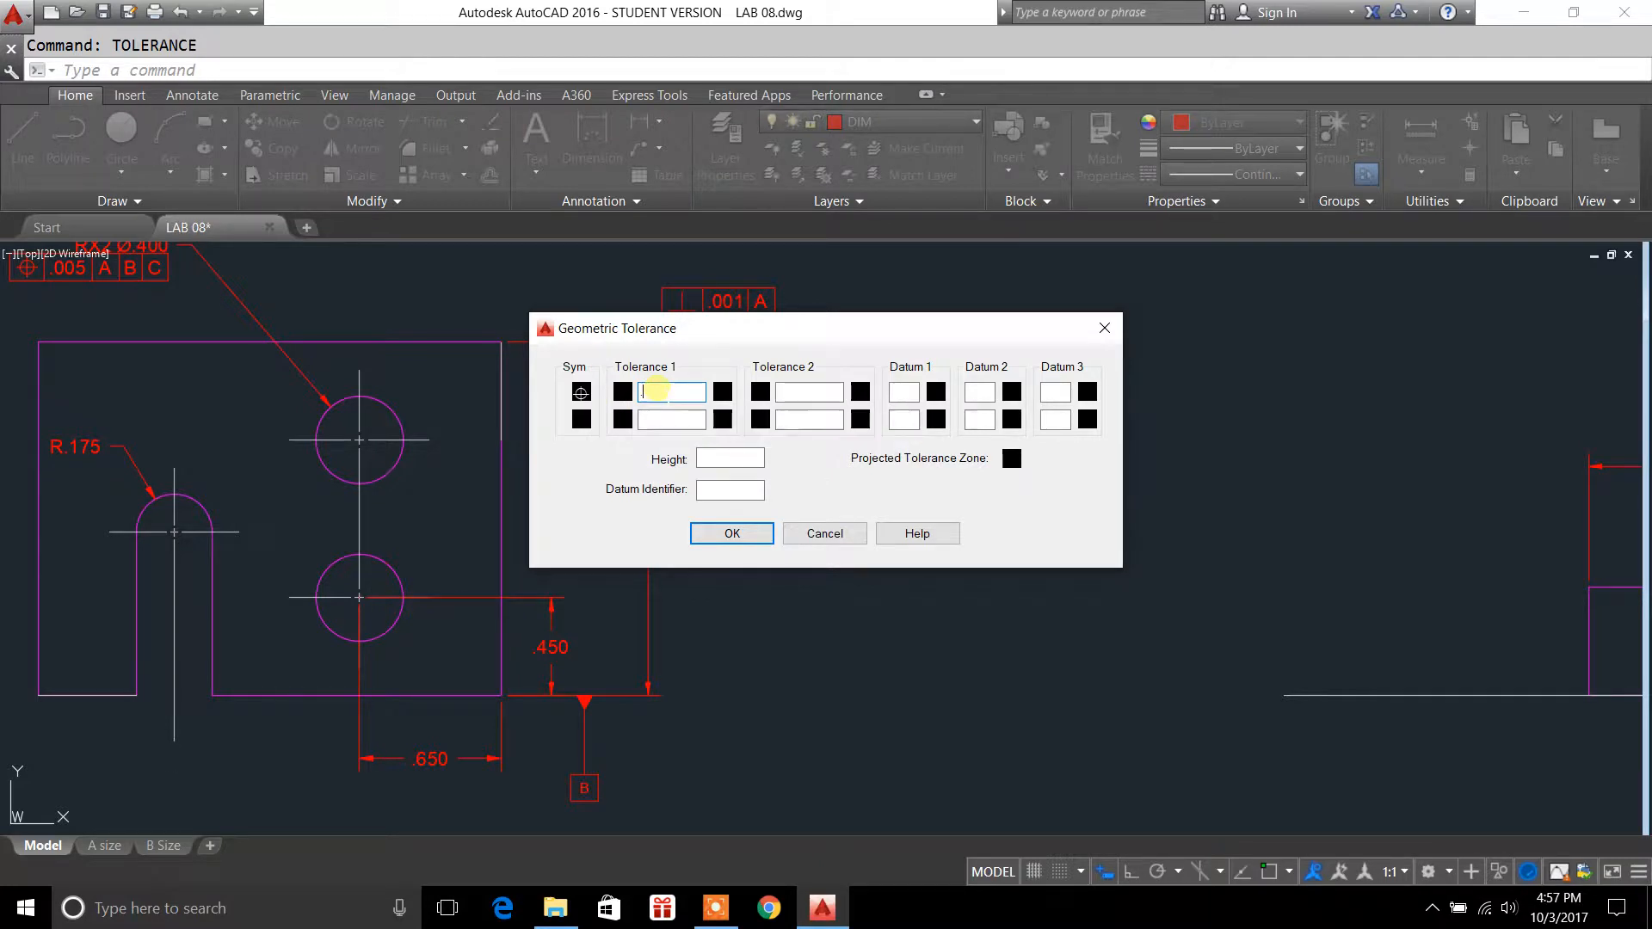
type(".005")
left_click(904, 392)
type("A")
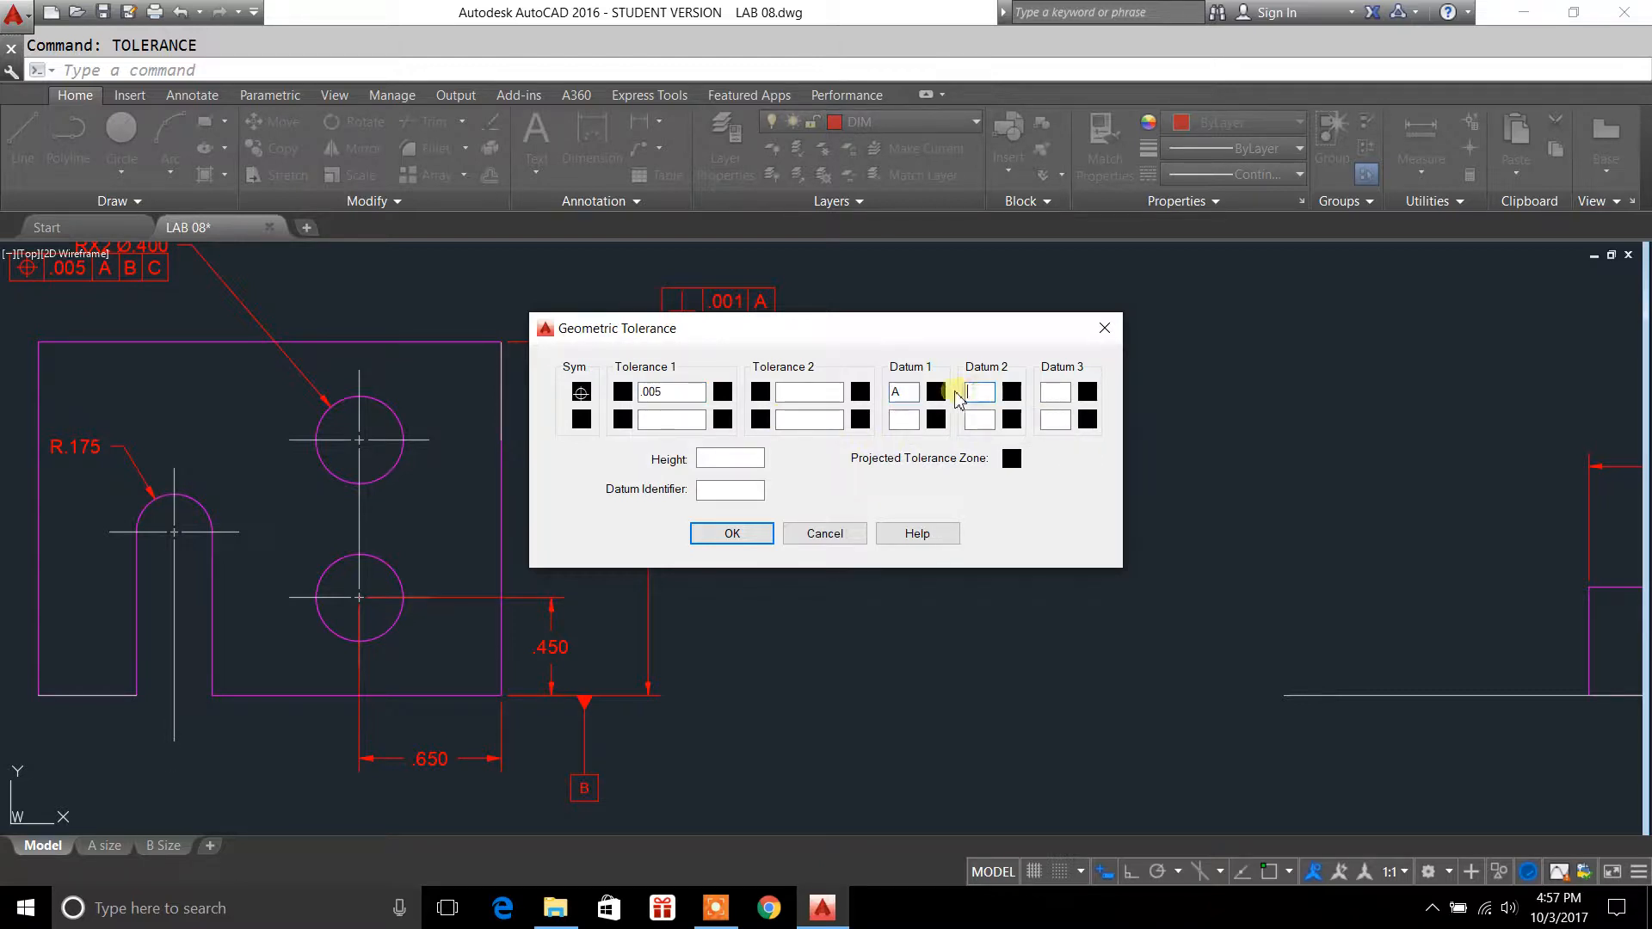
type("B")
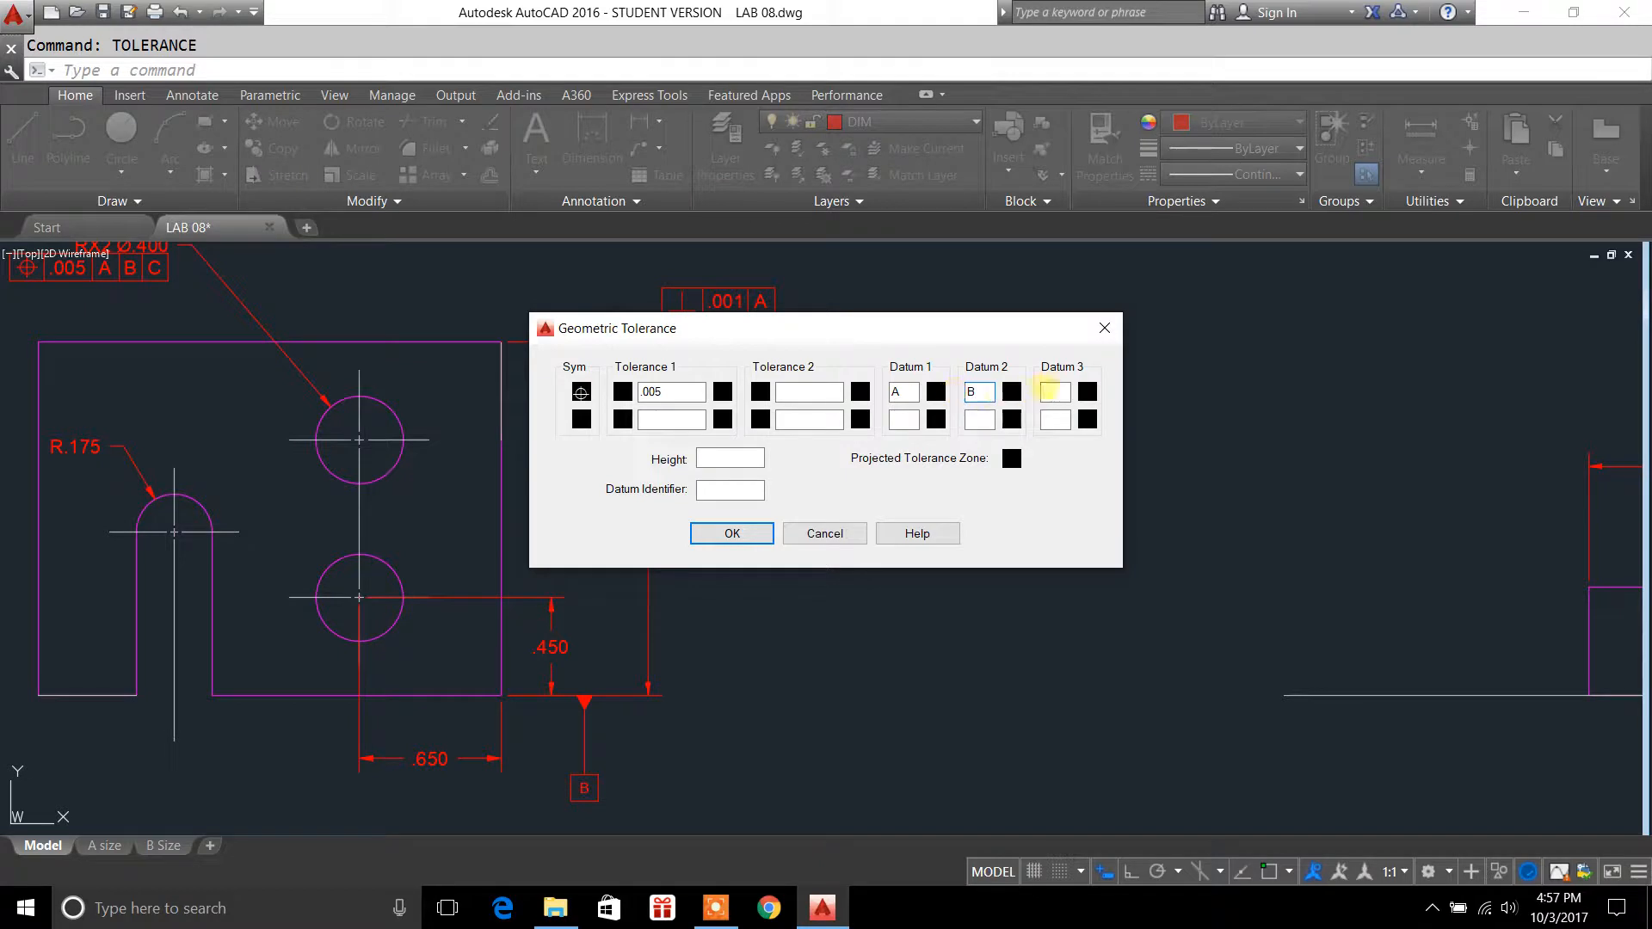
type("C")
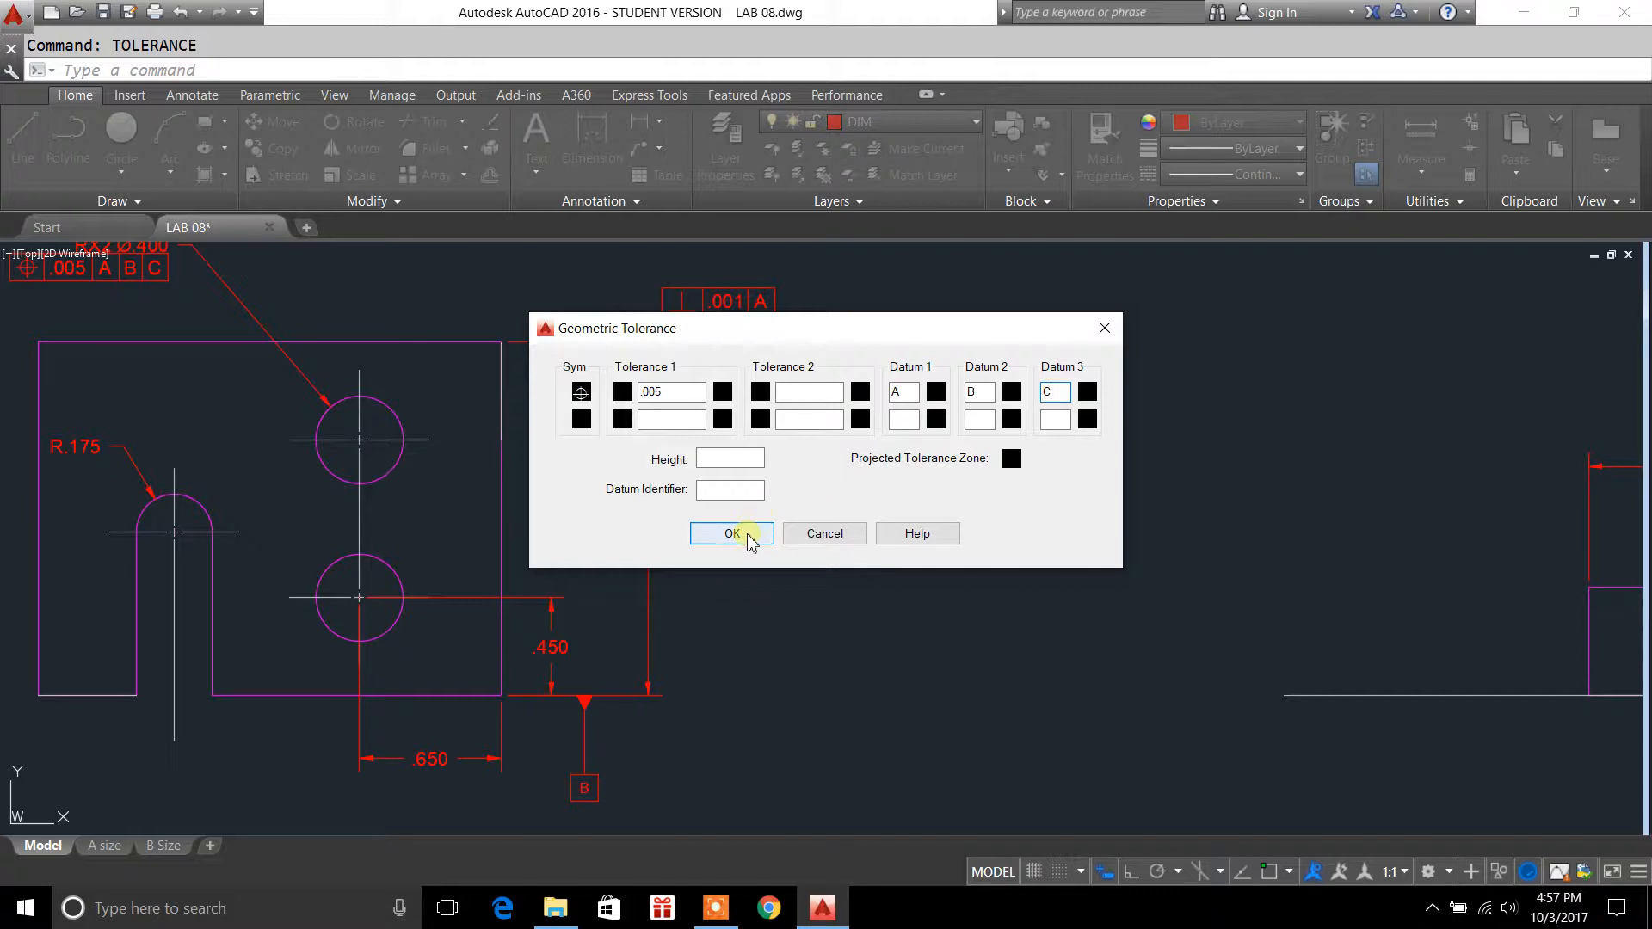
left_click(731, 534)
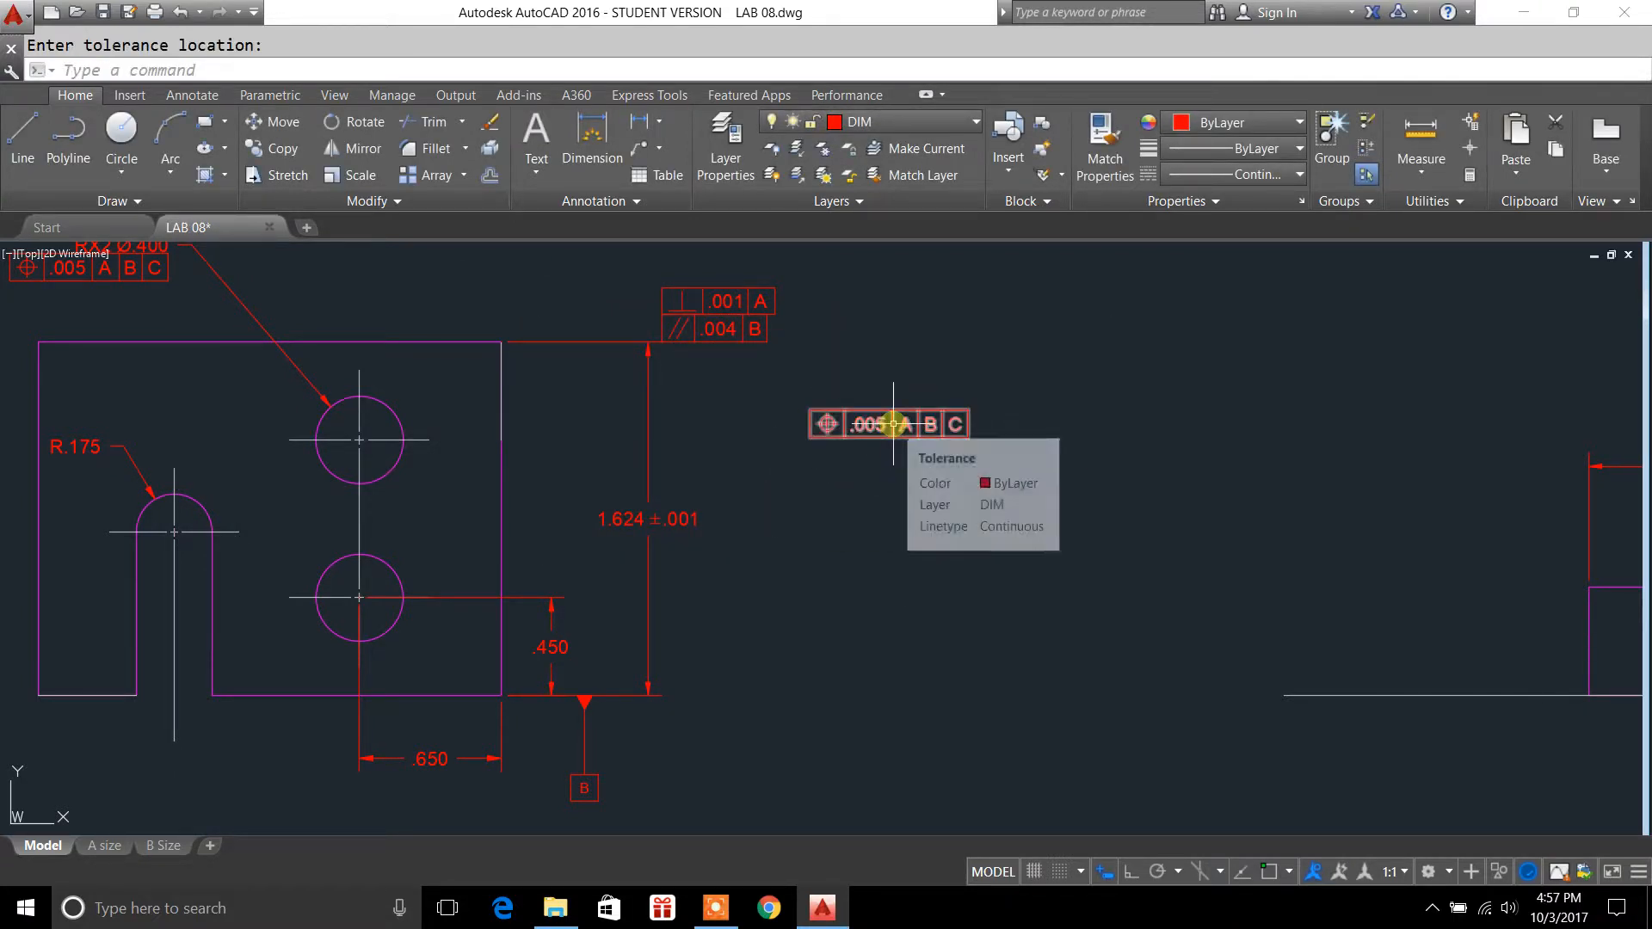
- Place the position frame beside the part, then restart TOLERANCE, pick a symbol, and cancel
left_click(875, 354)
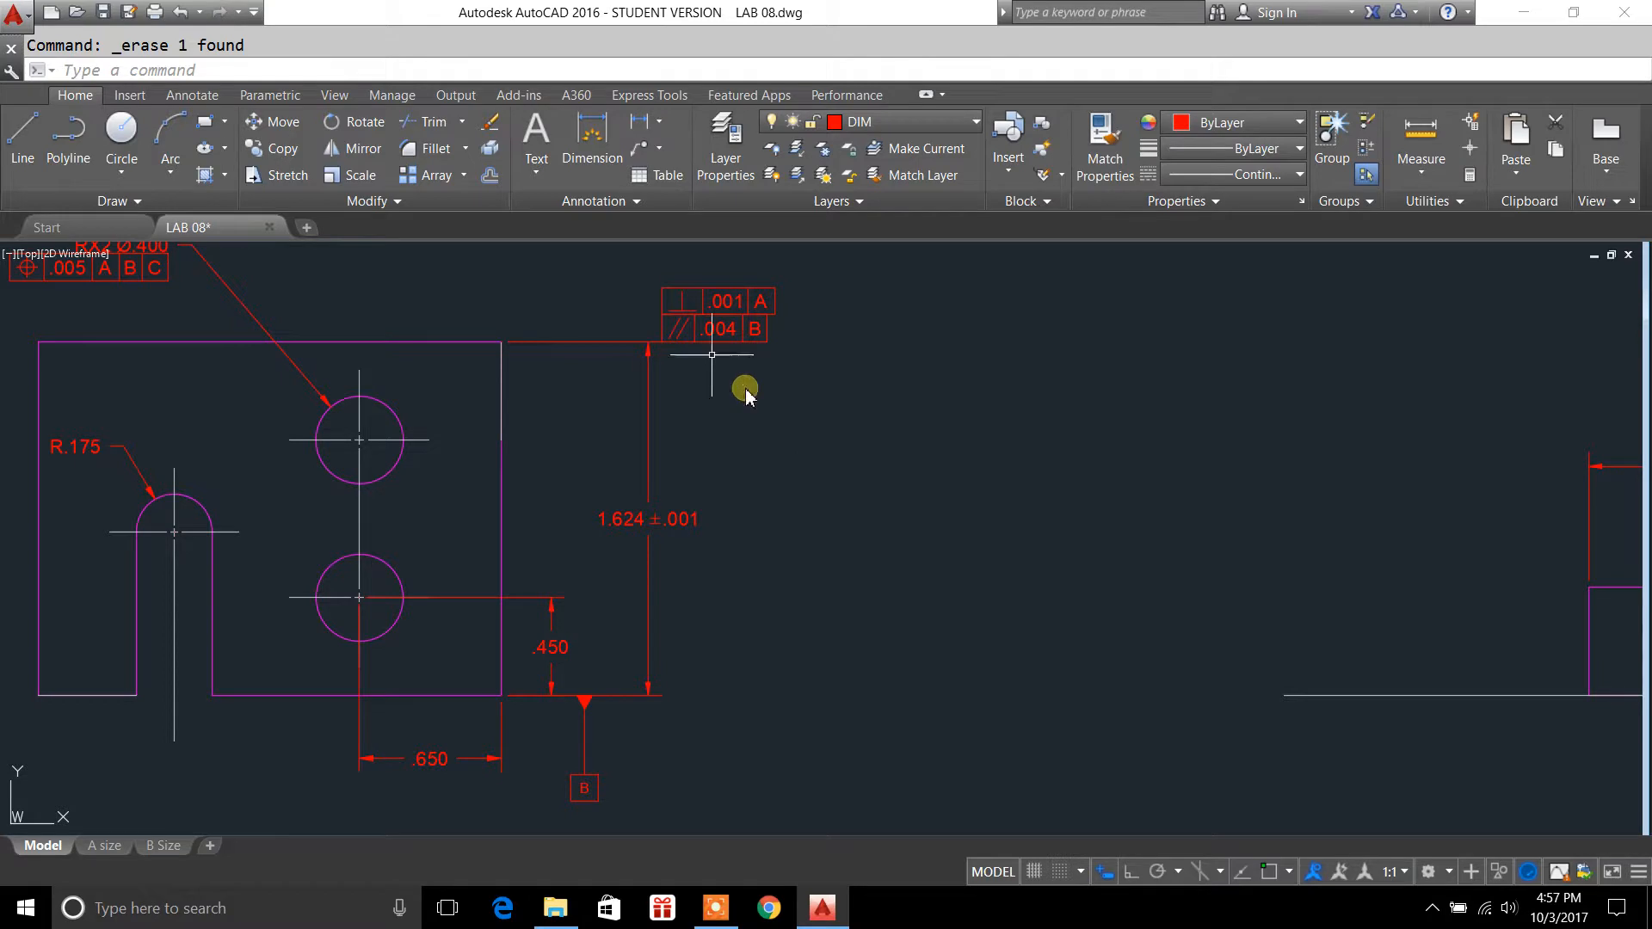
type("tolerances")
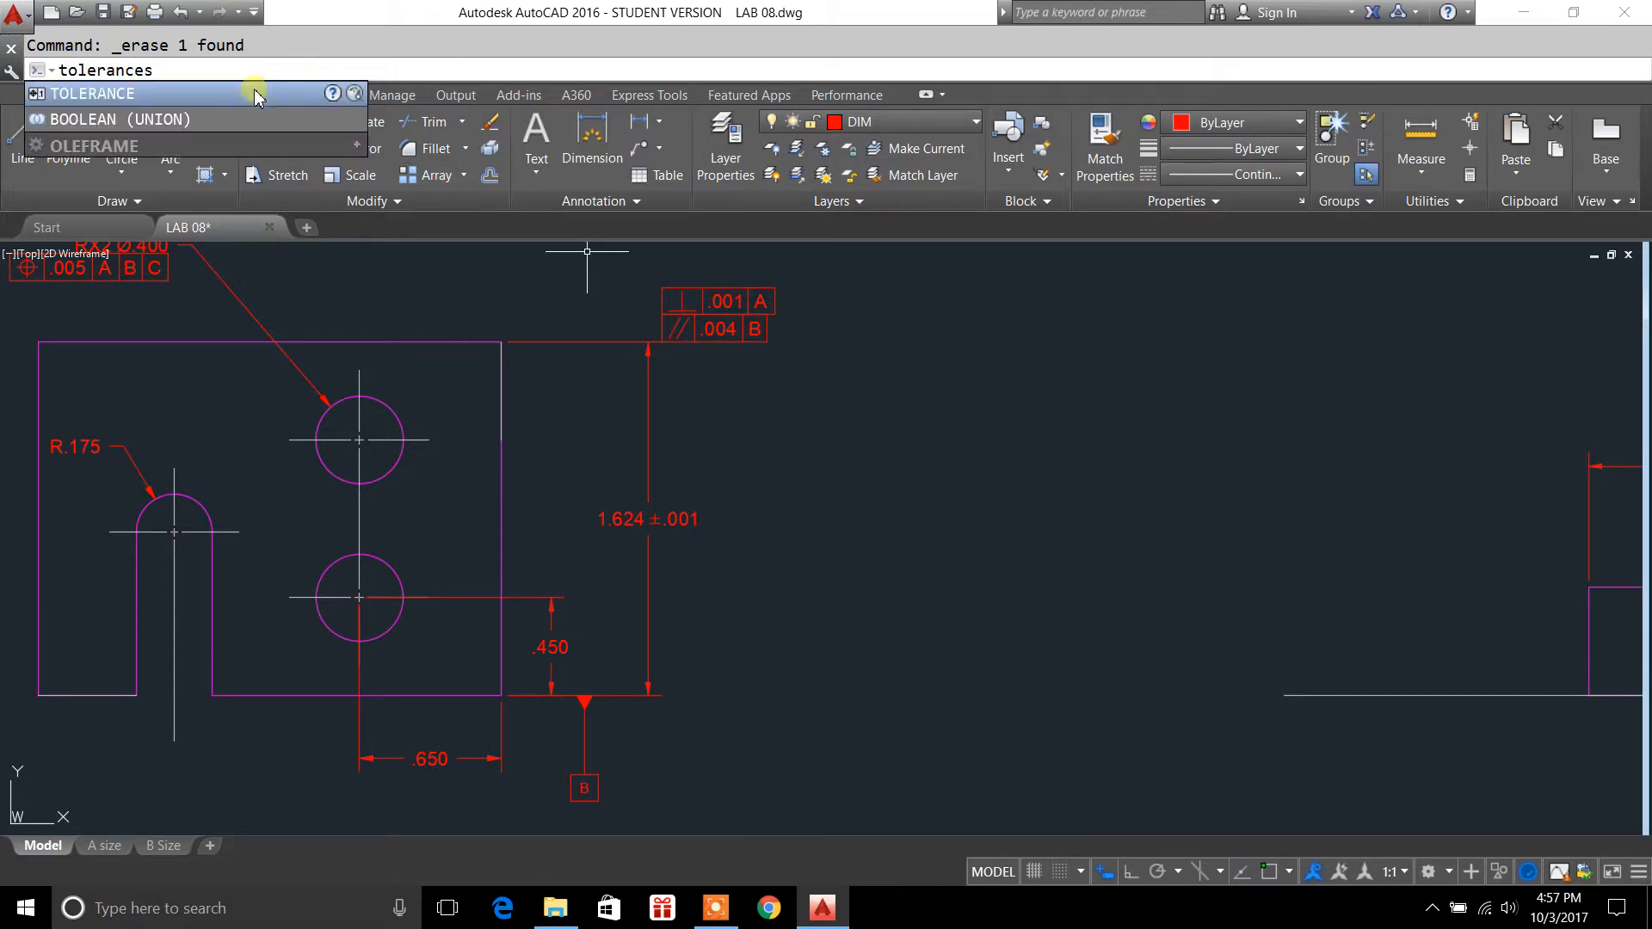
left_click(93, 93)
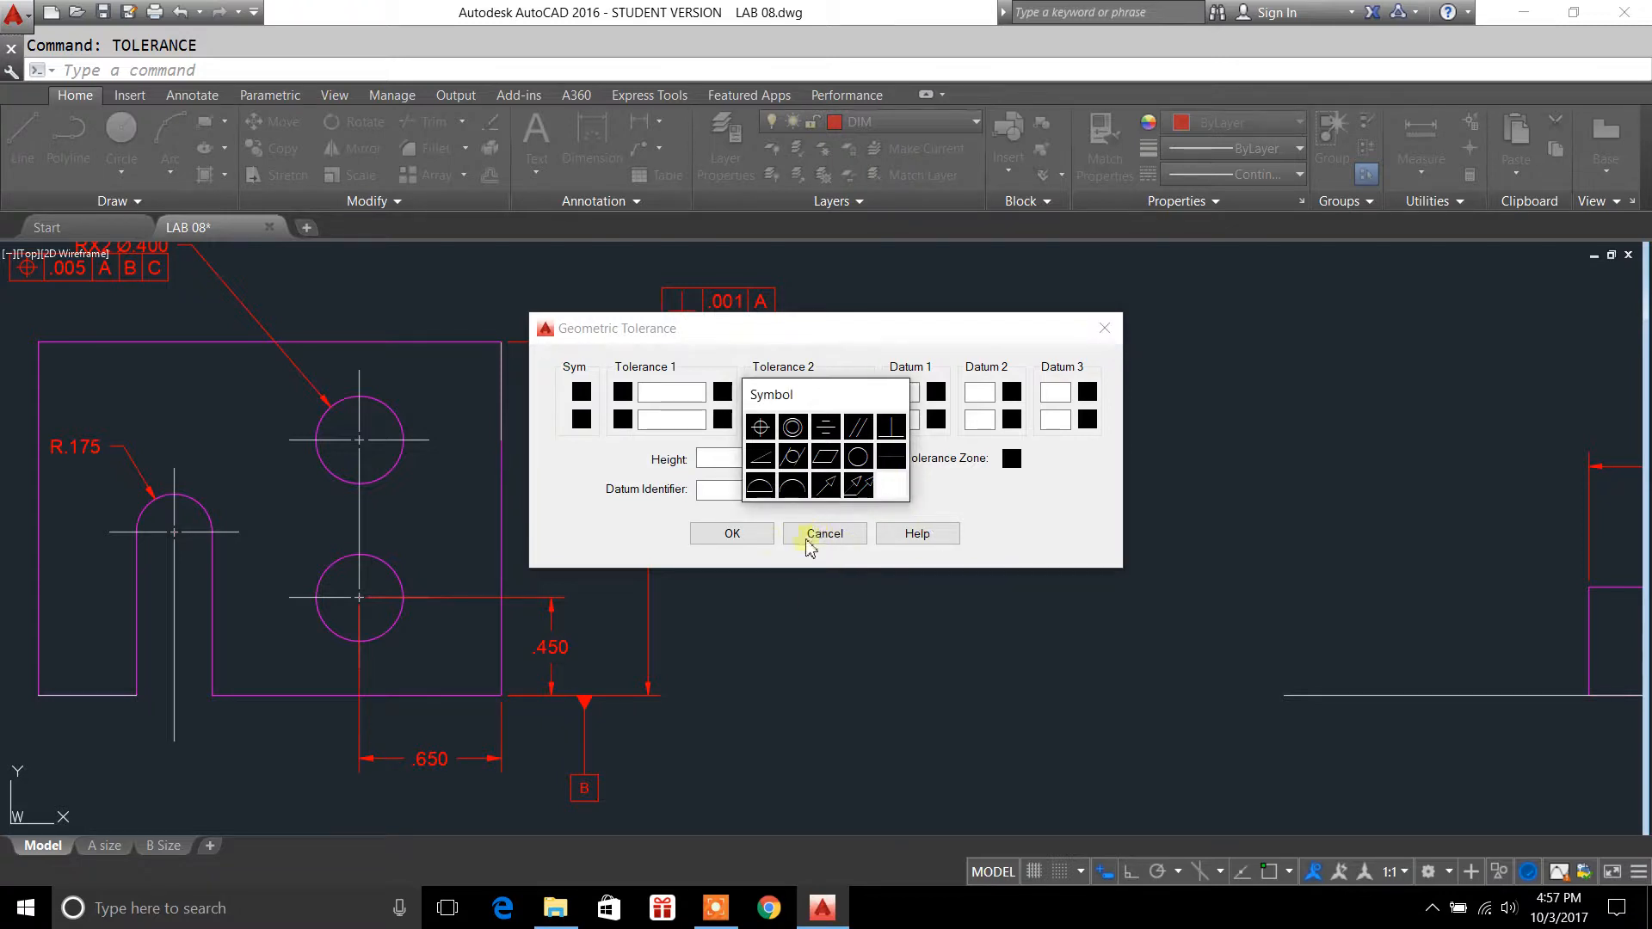
left_click(792, 426)
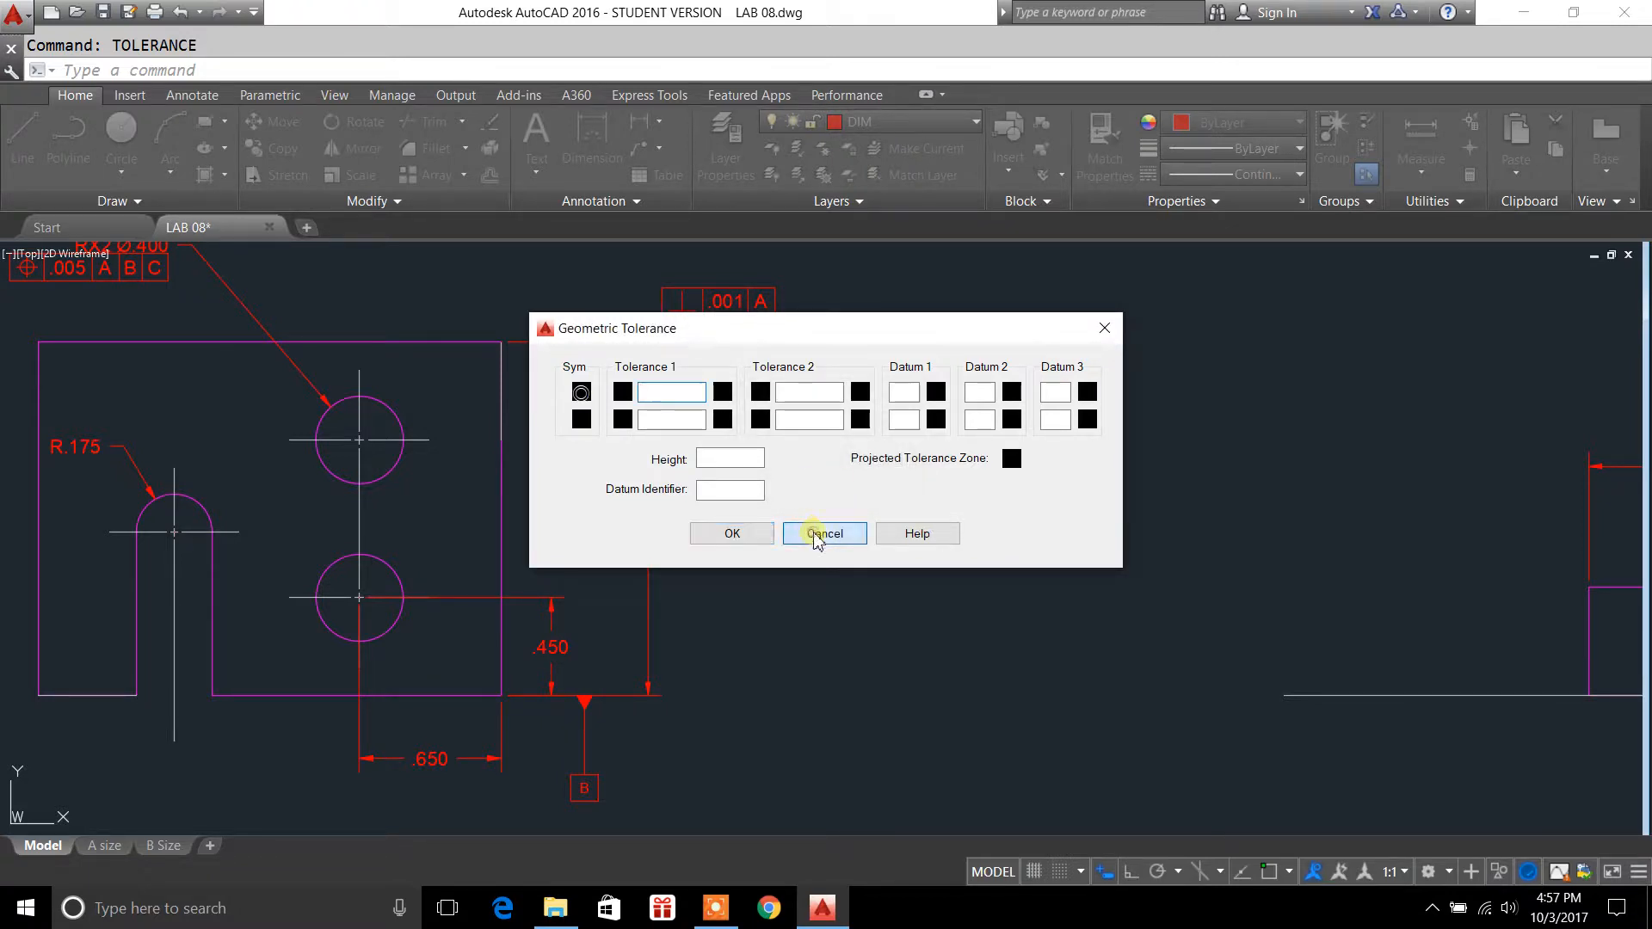
left_click(823, 533)
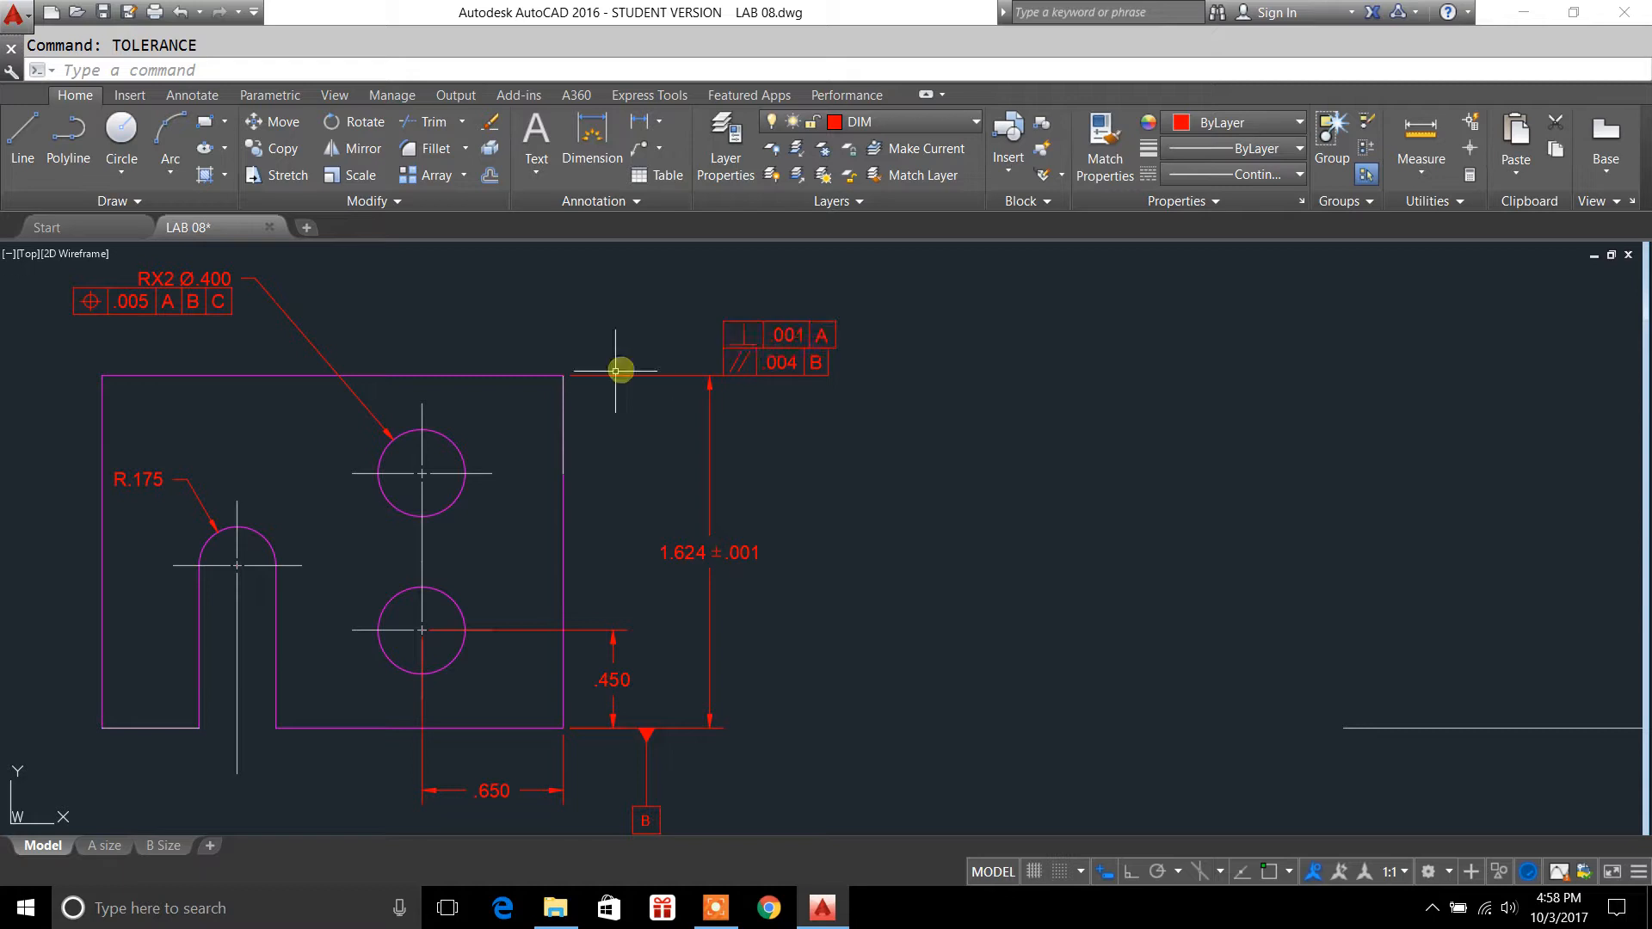
mouse_move(597, 375)
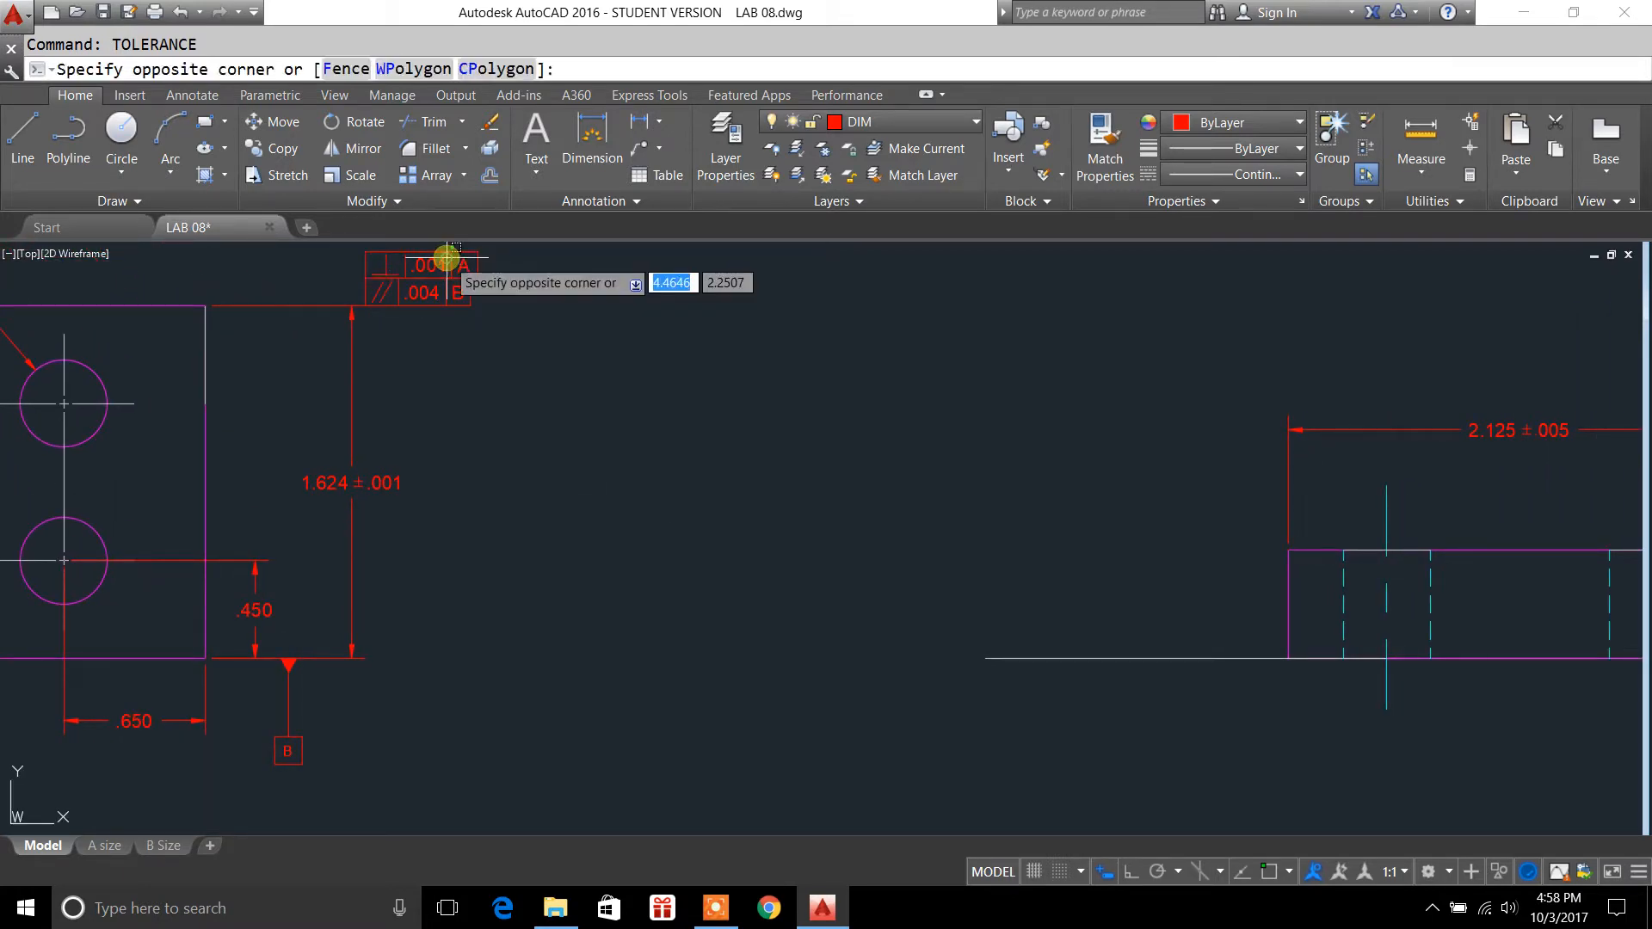
left_click(450, 267)
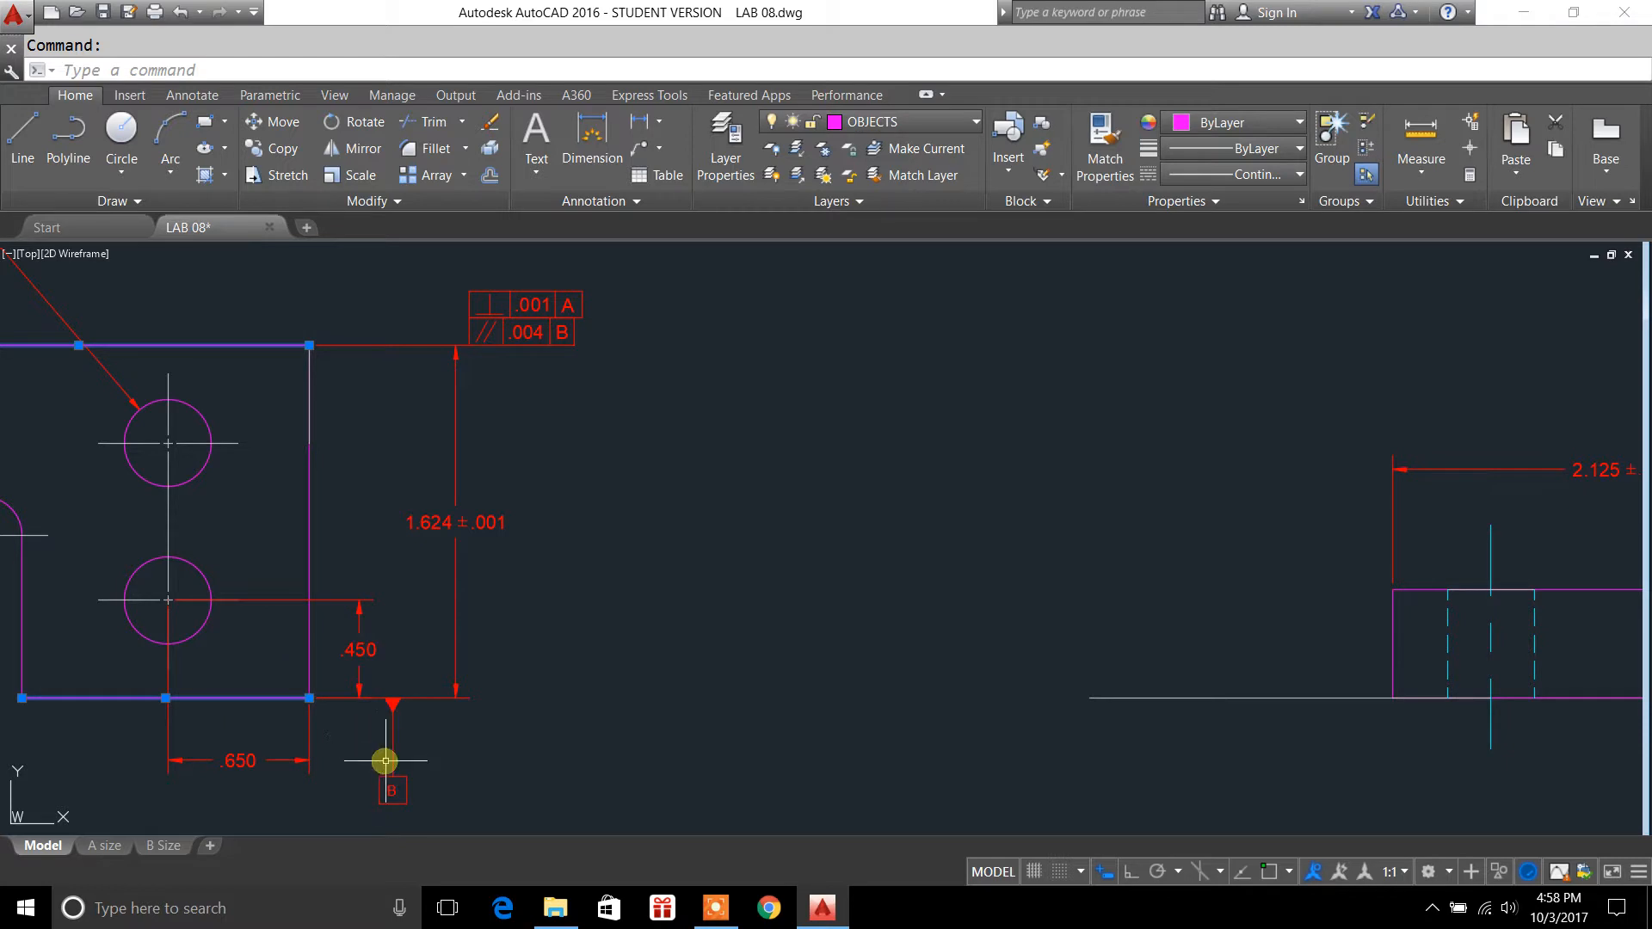
mouse_move(358, 502)
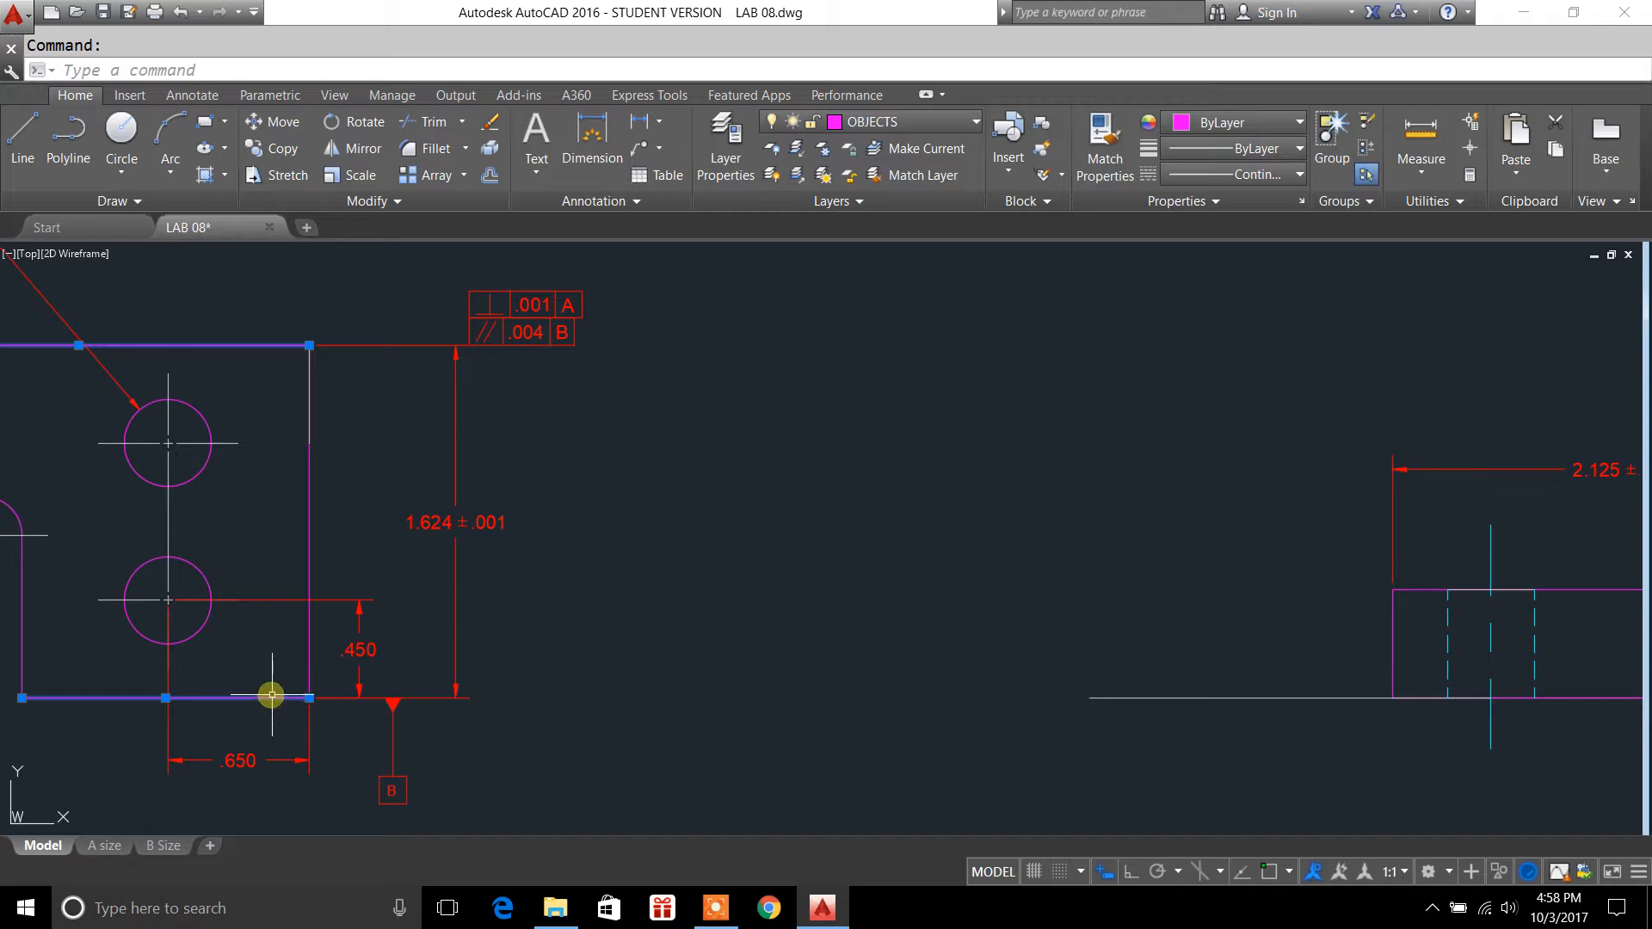
mouse_move(343, 722)
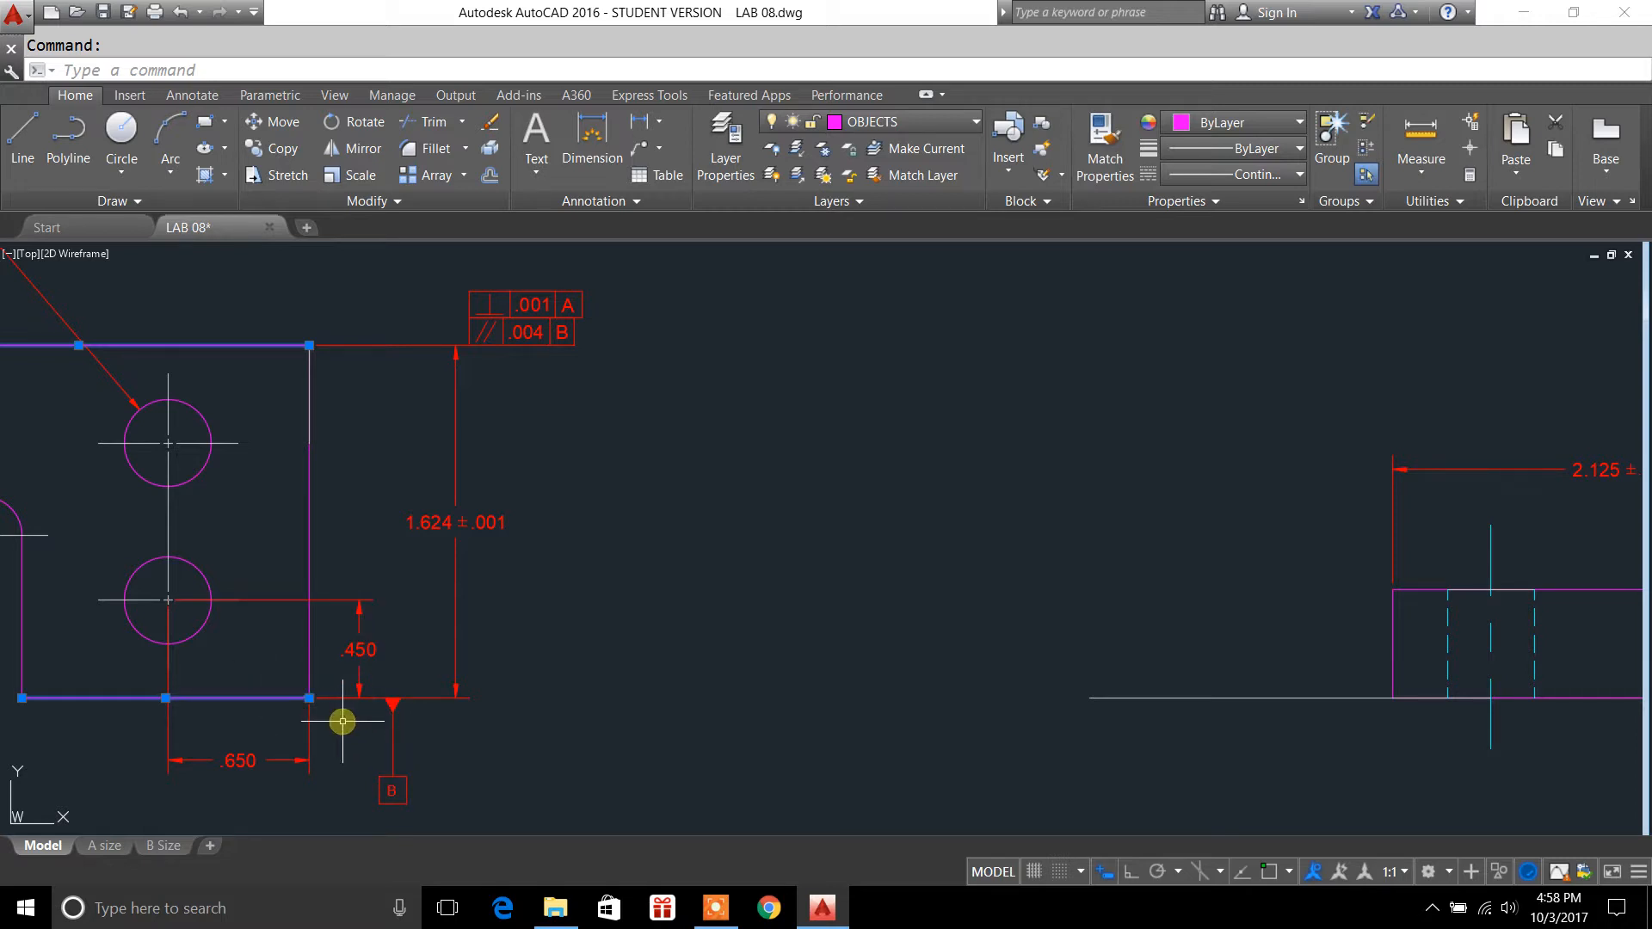
mouse_move(334, 718)
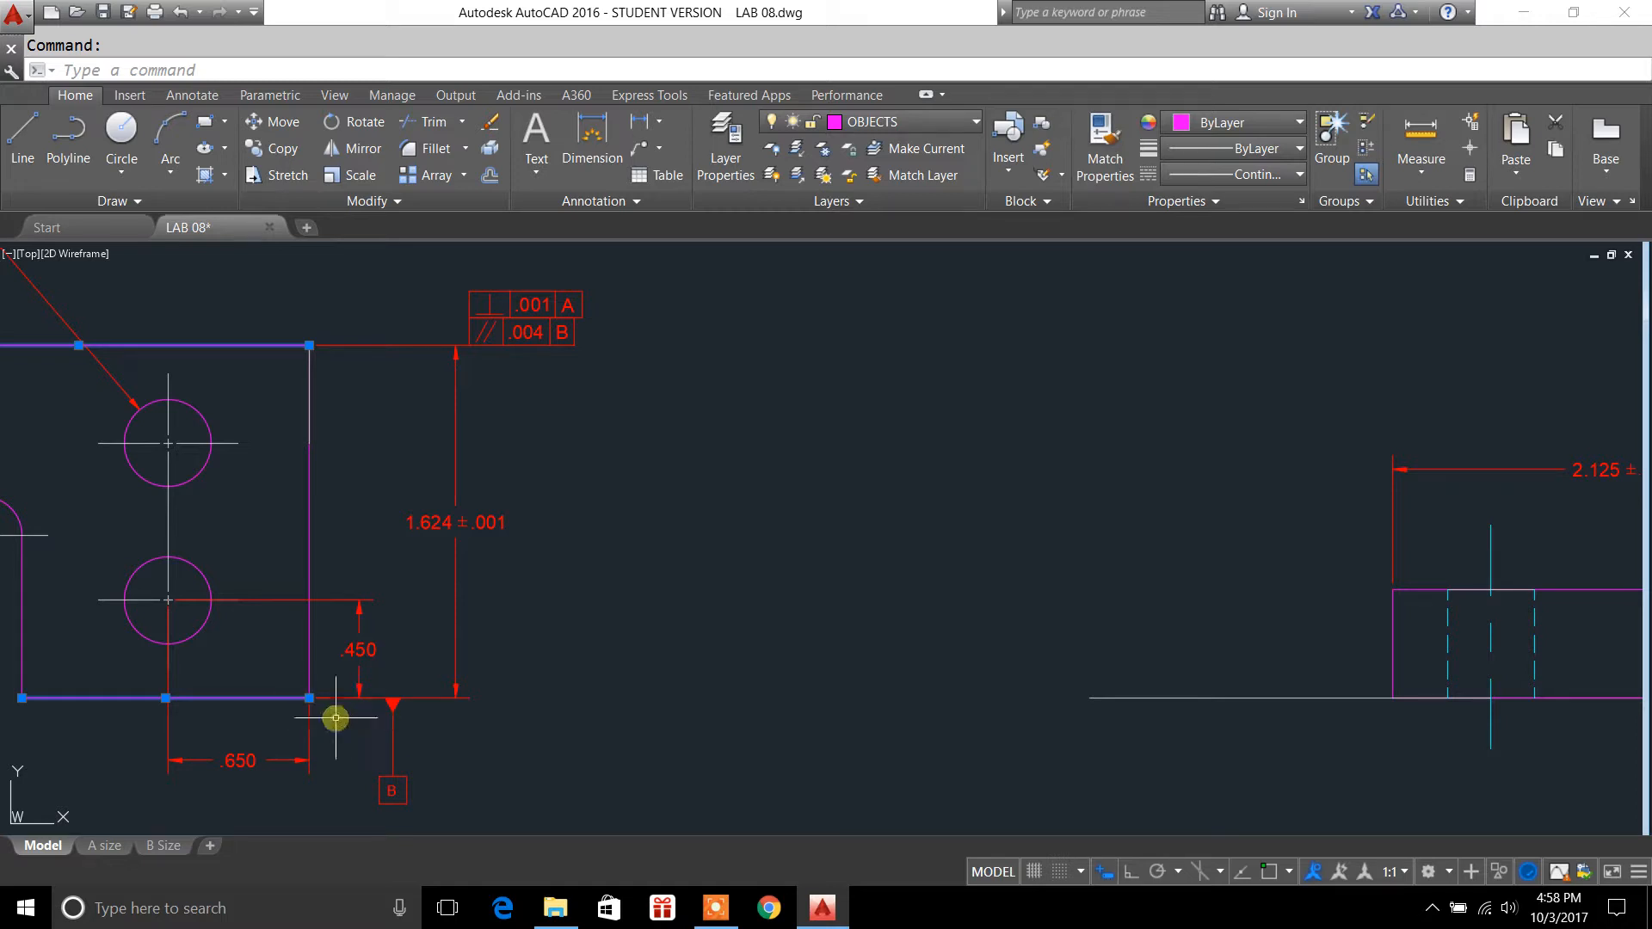
mouse_move(272, 713)
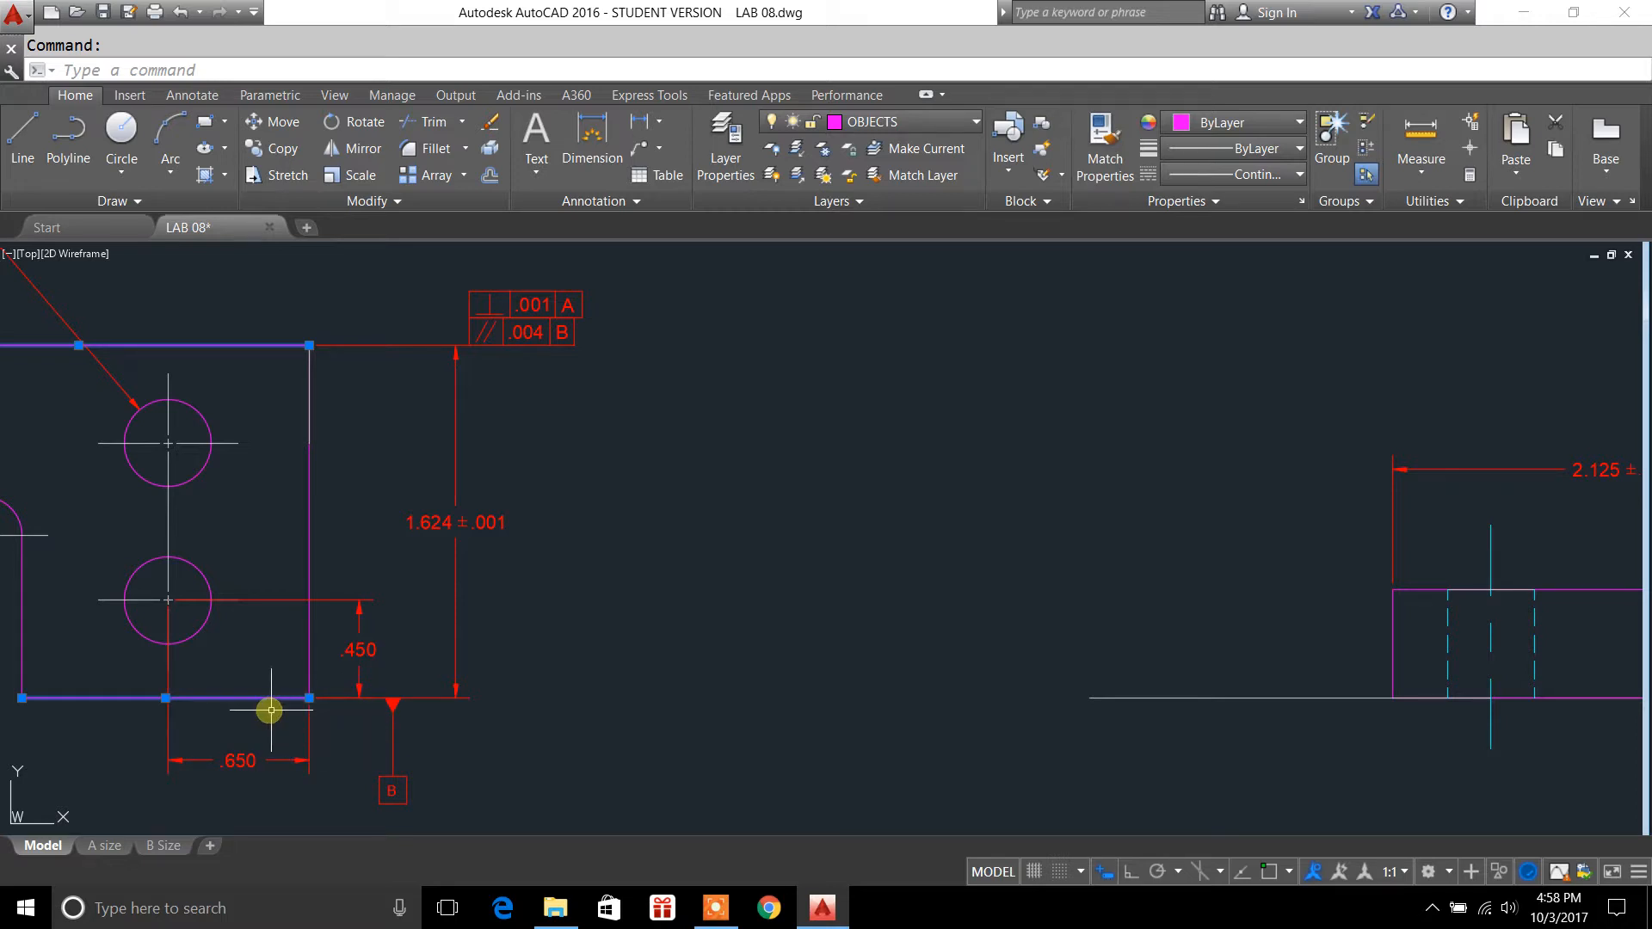
mouse_move(607, 497)
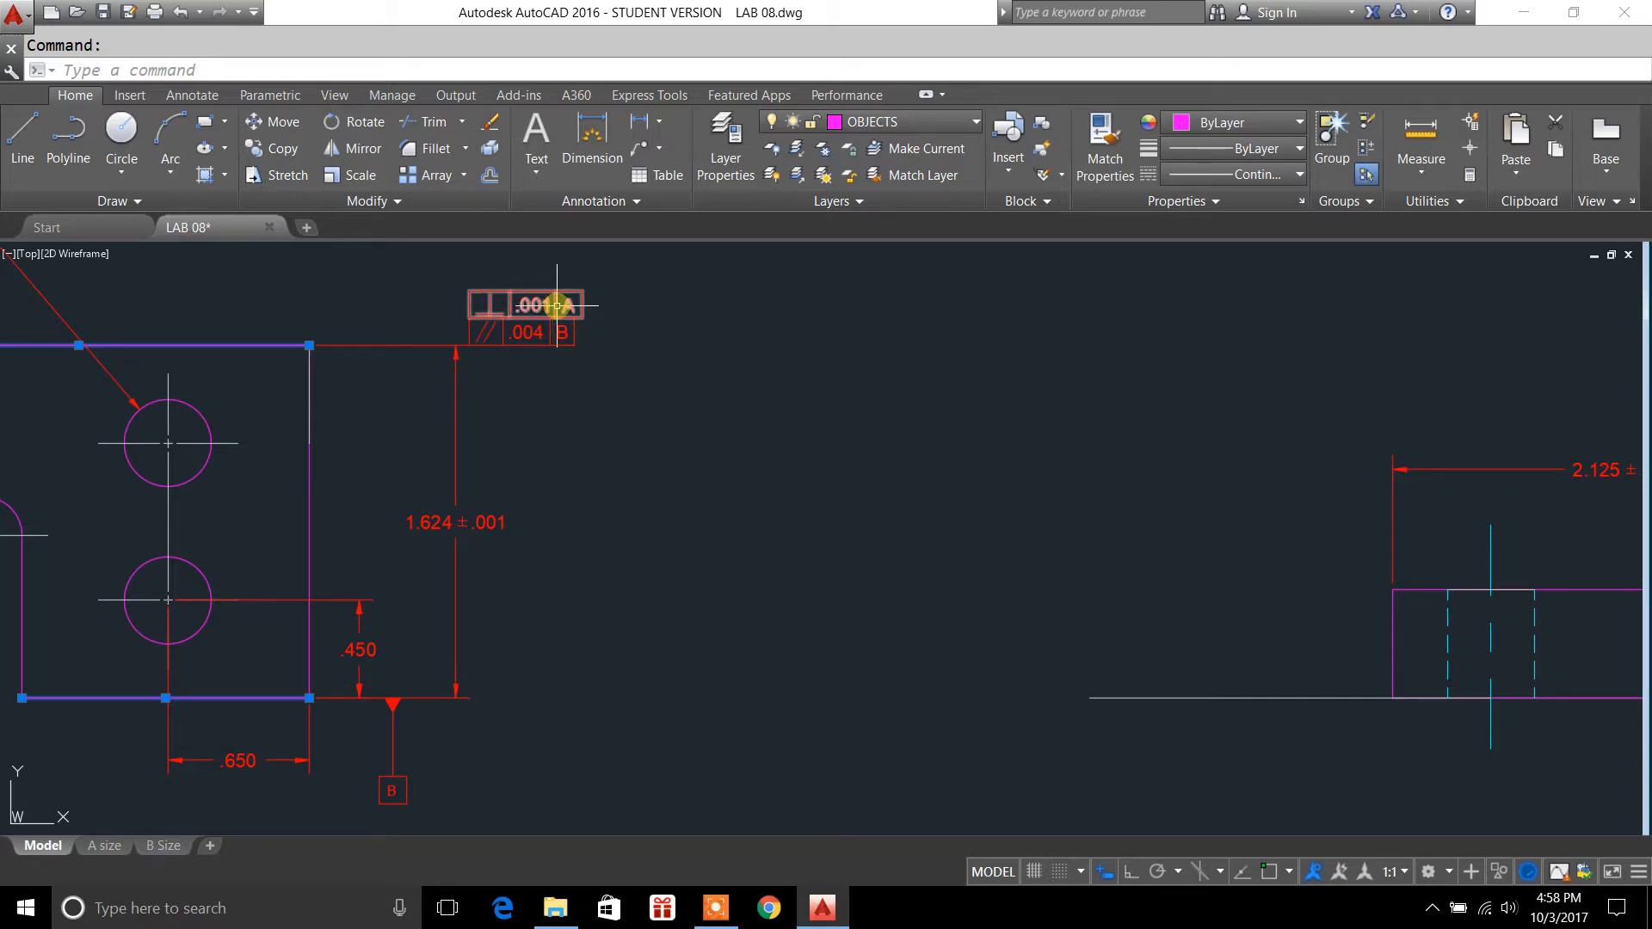
left_click(532, 306)
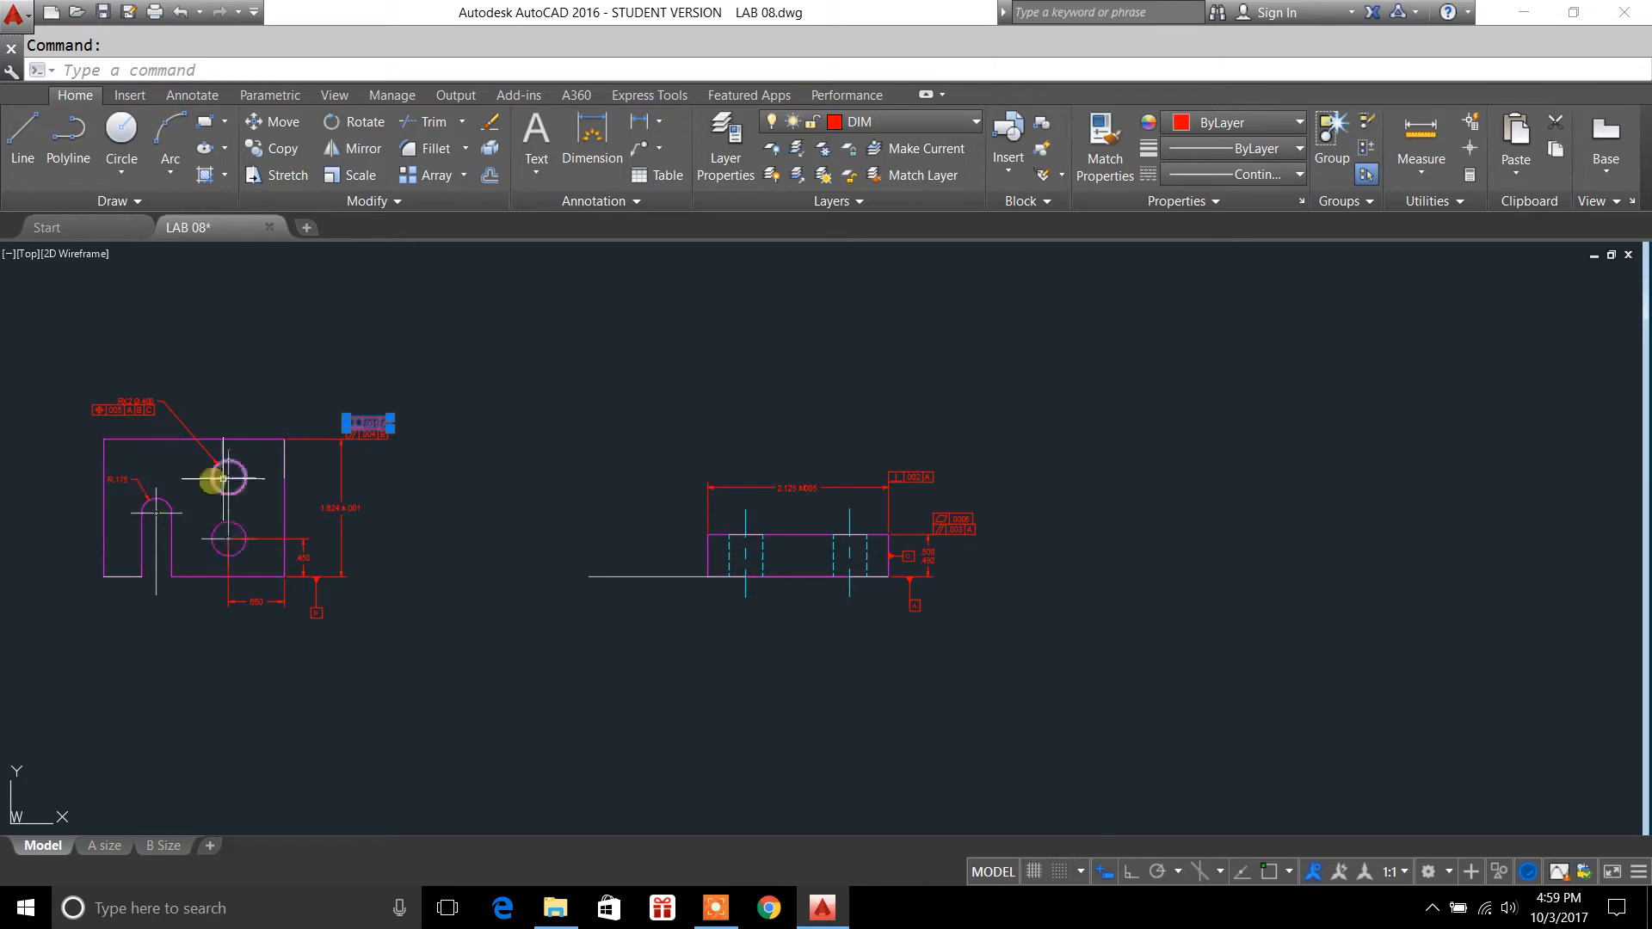
mouse_move(374, 577)
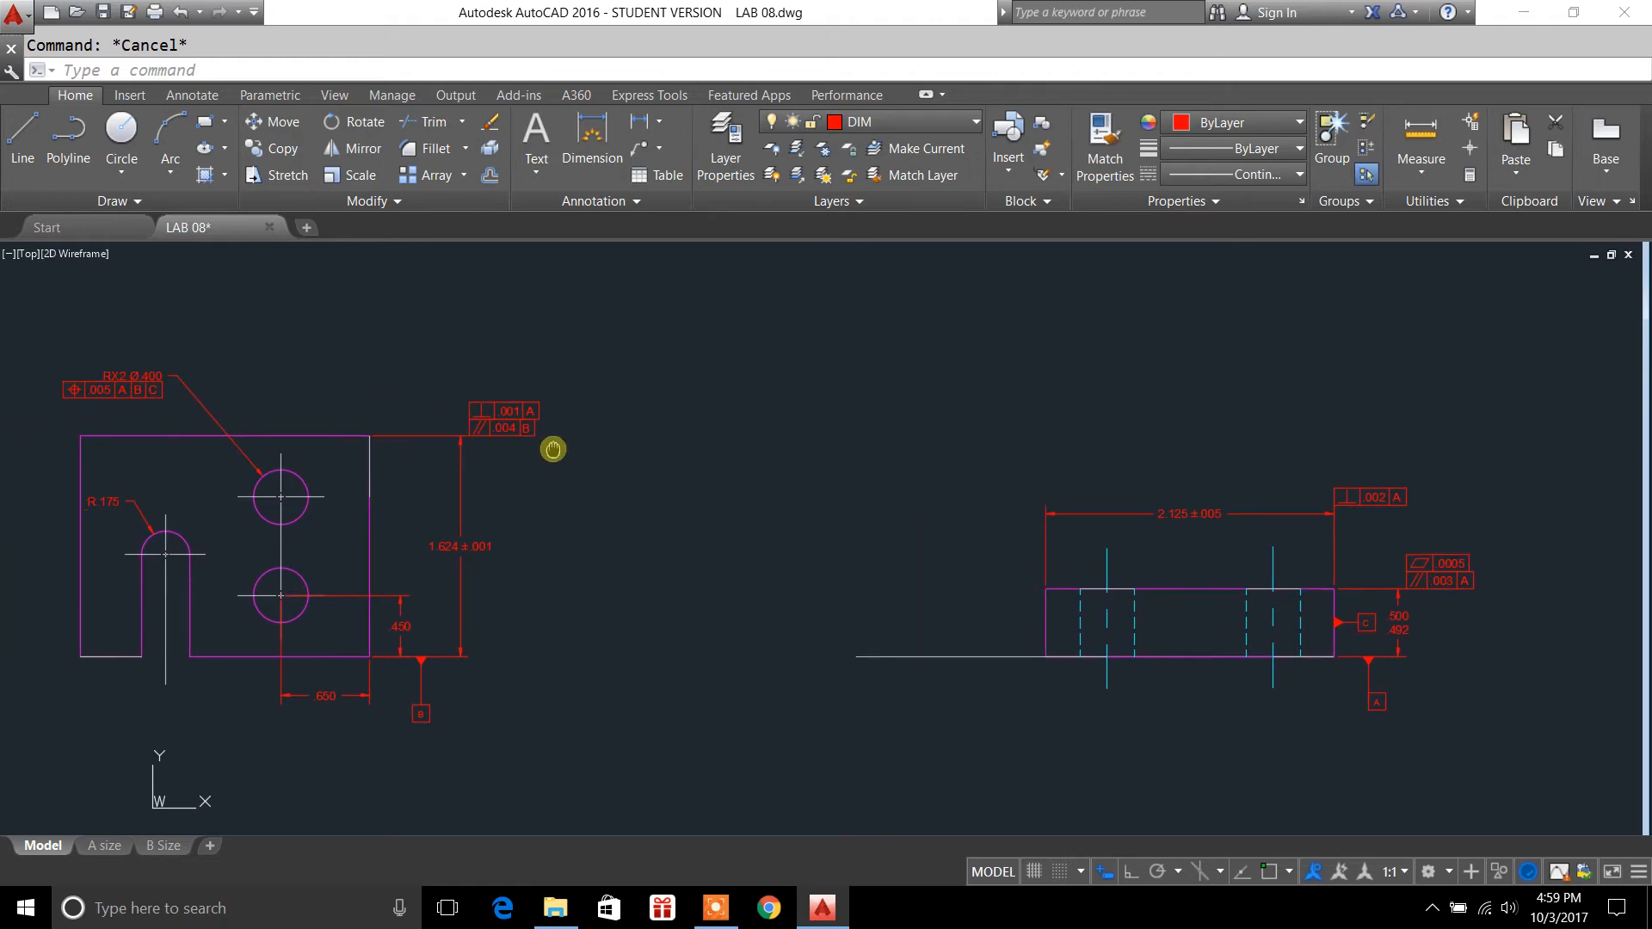
mouse_move(513, 461)
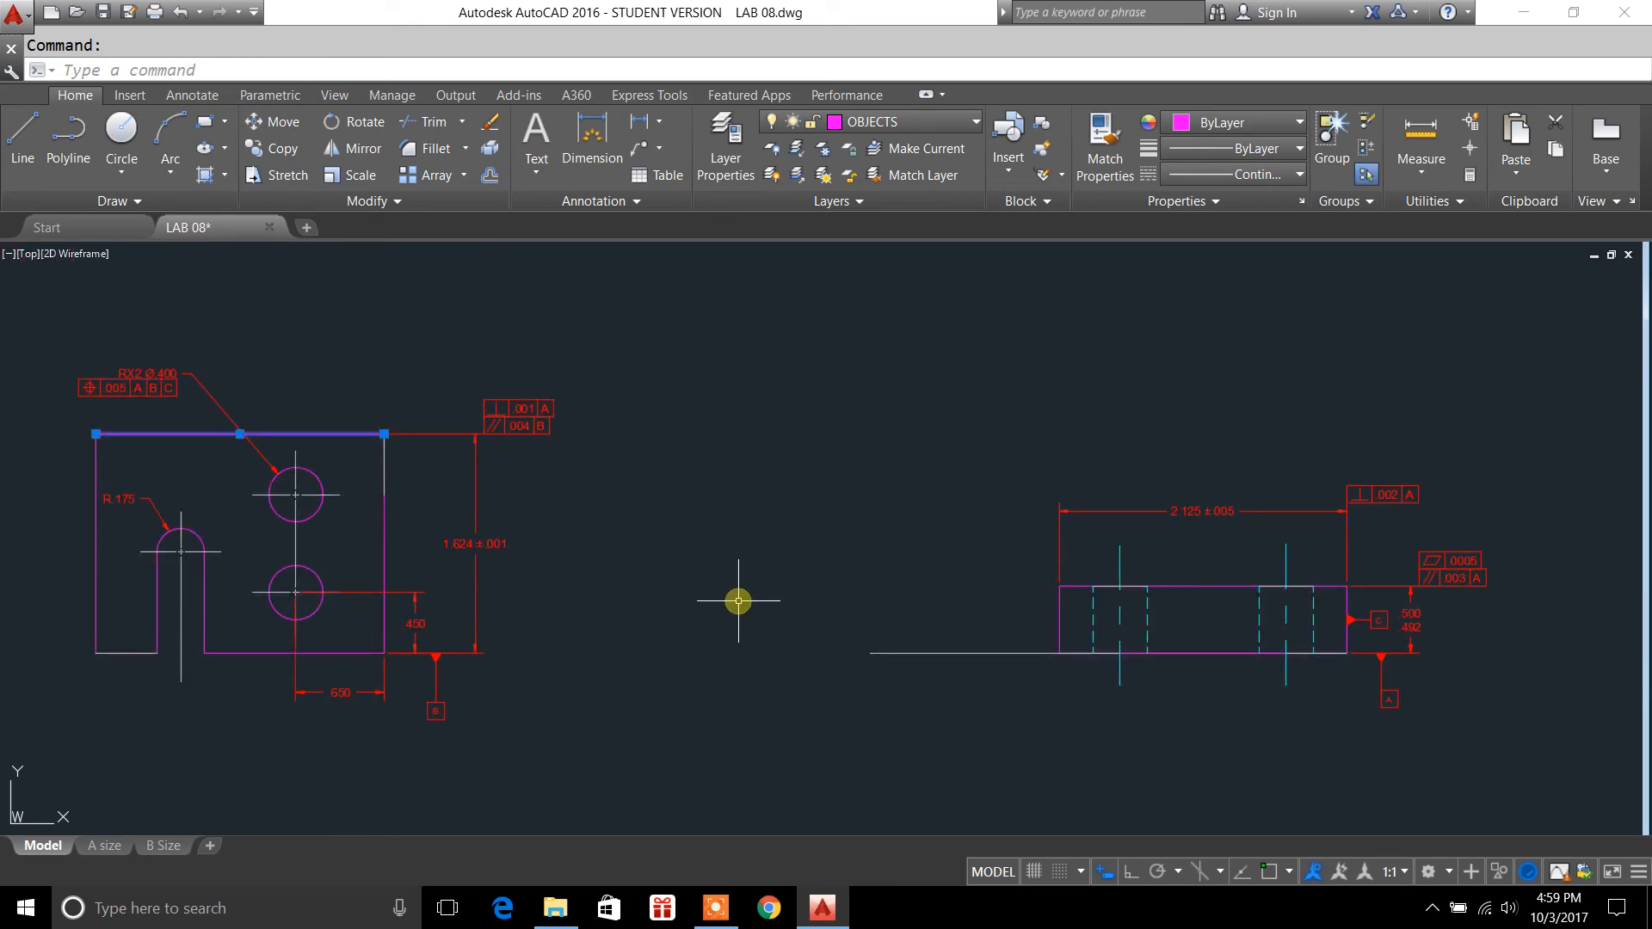
mouse_move(601, 539)
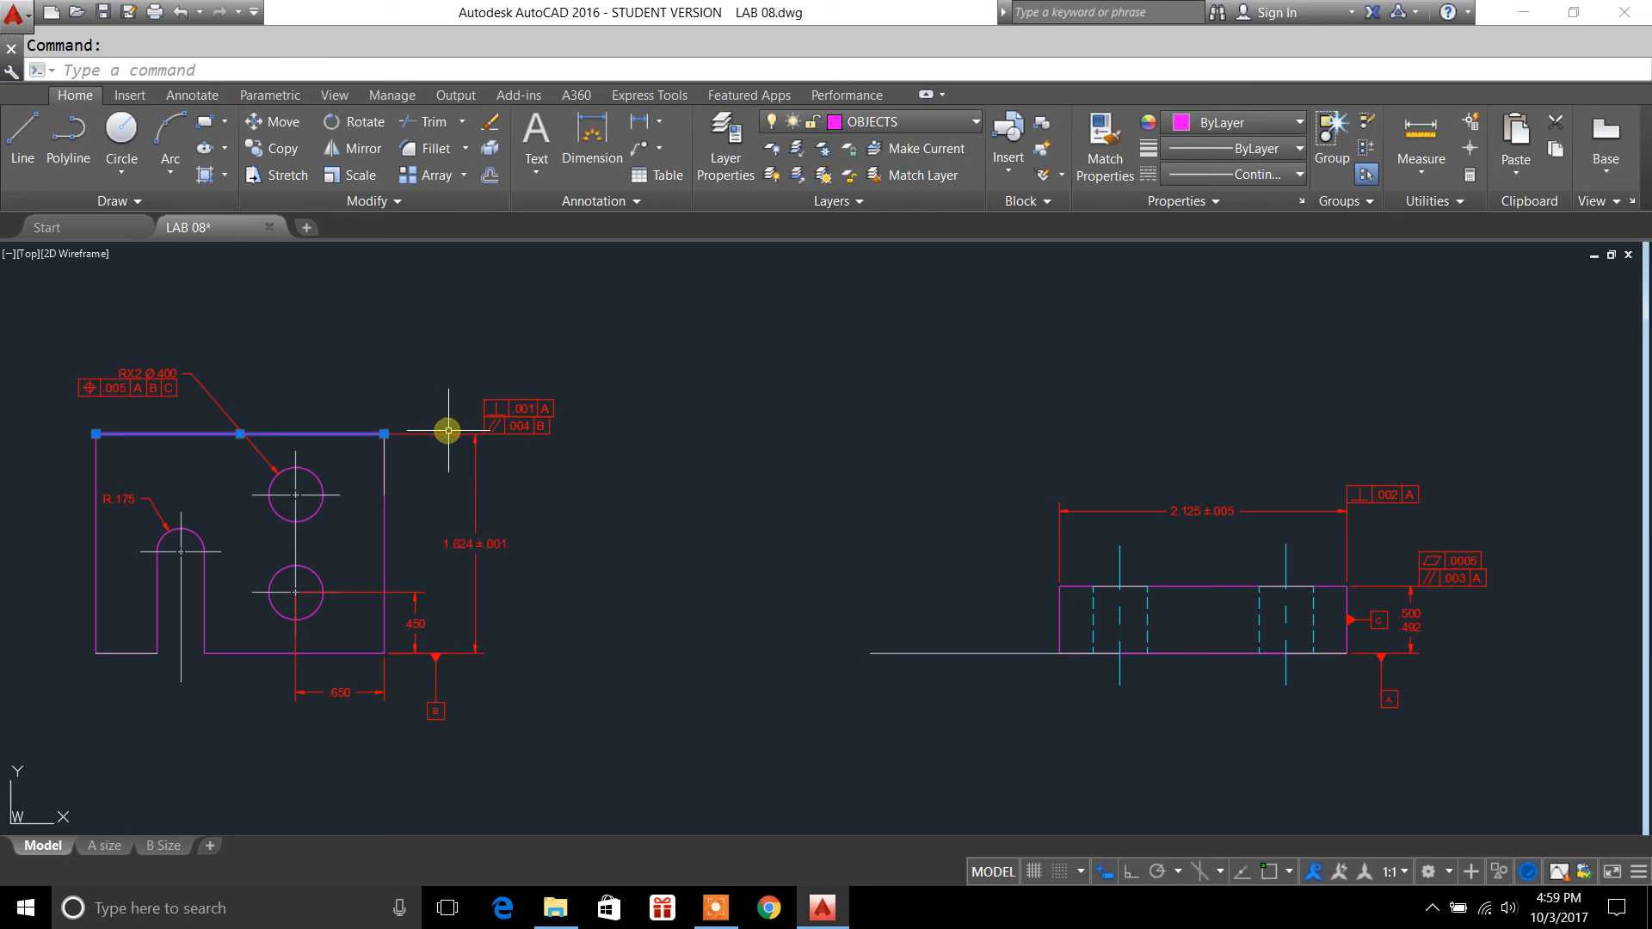
mouse_move(450, 382)
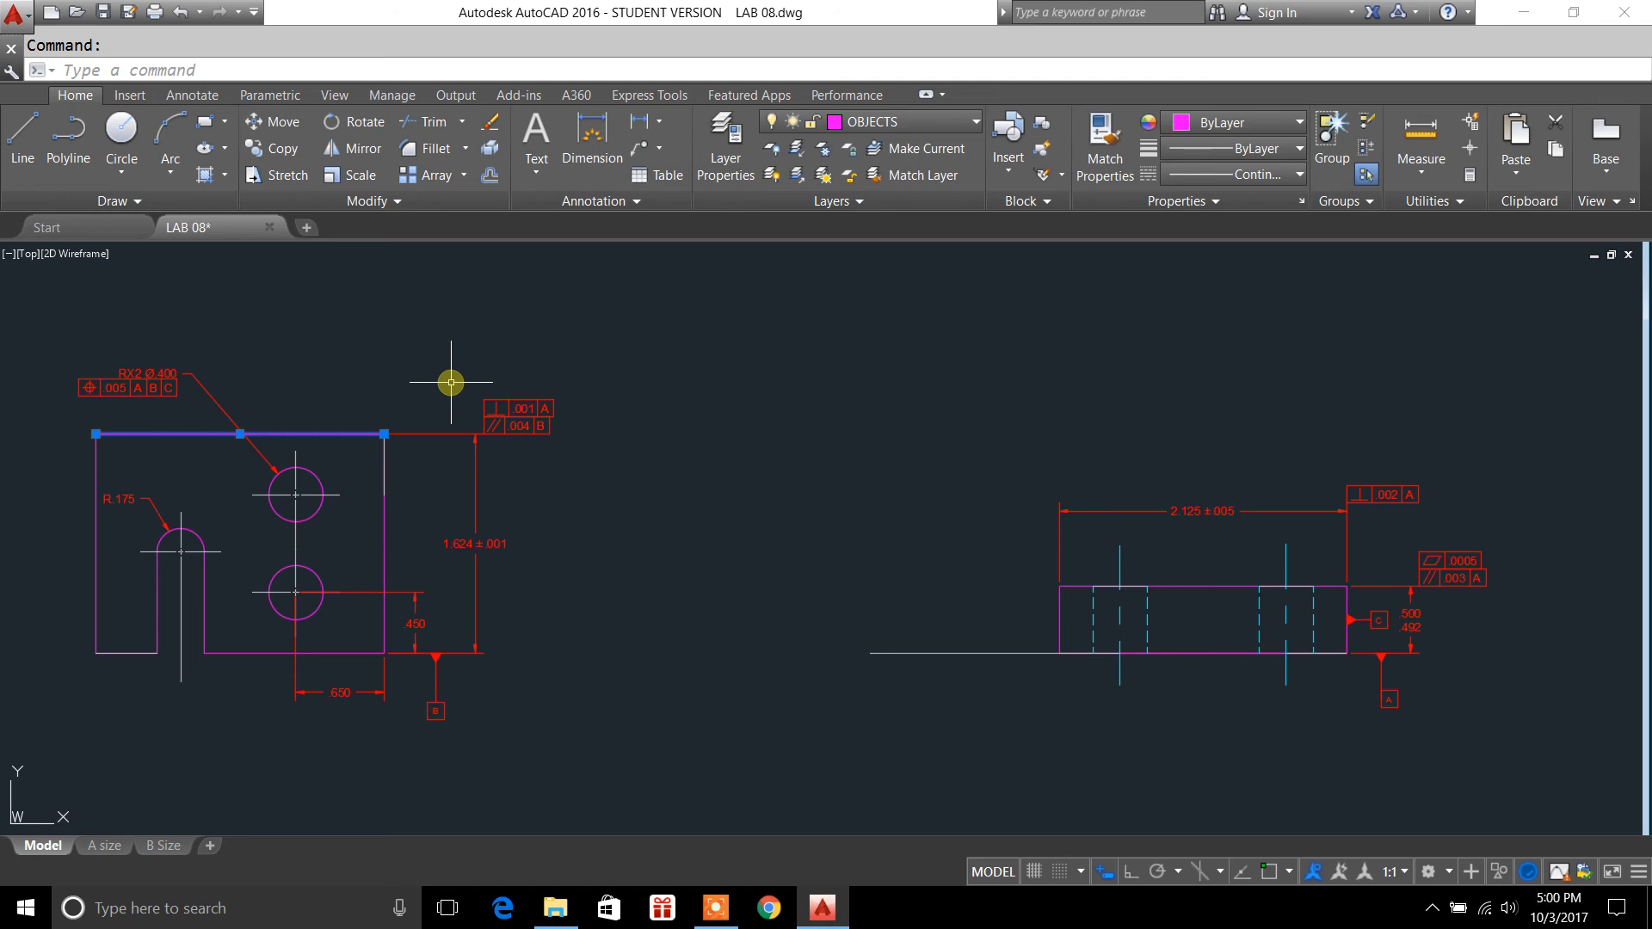
mouse_move(433, 721)
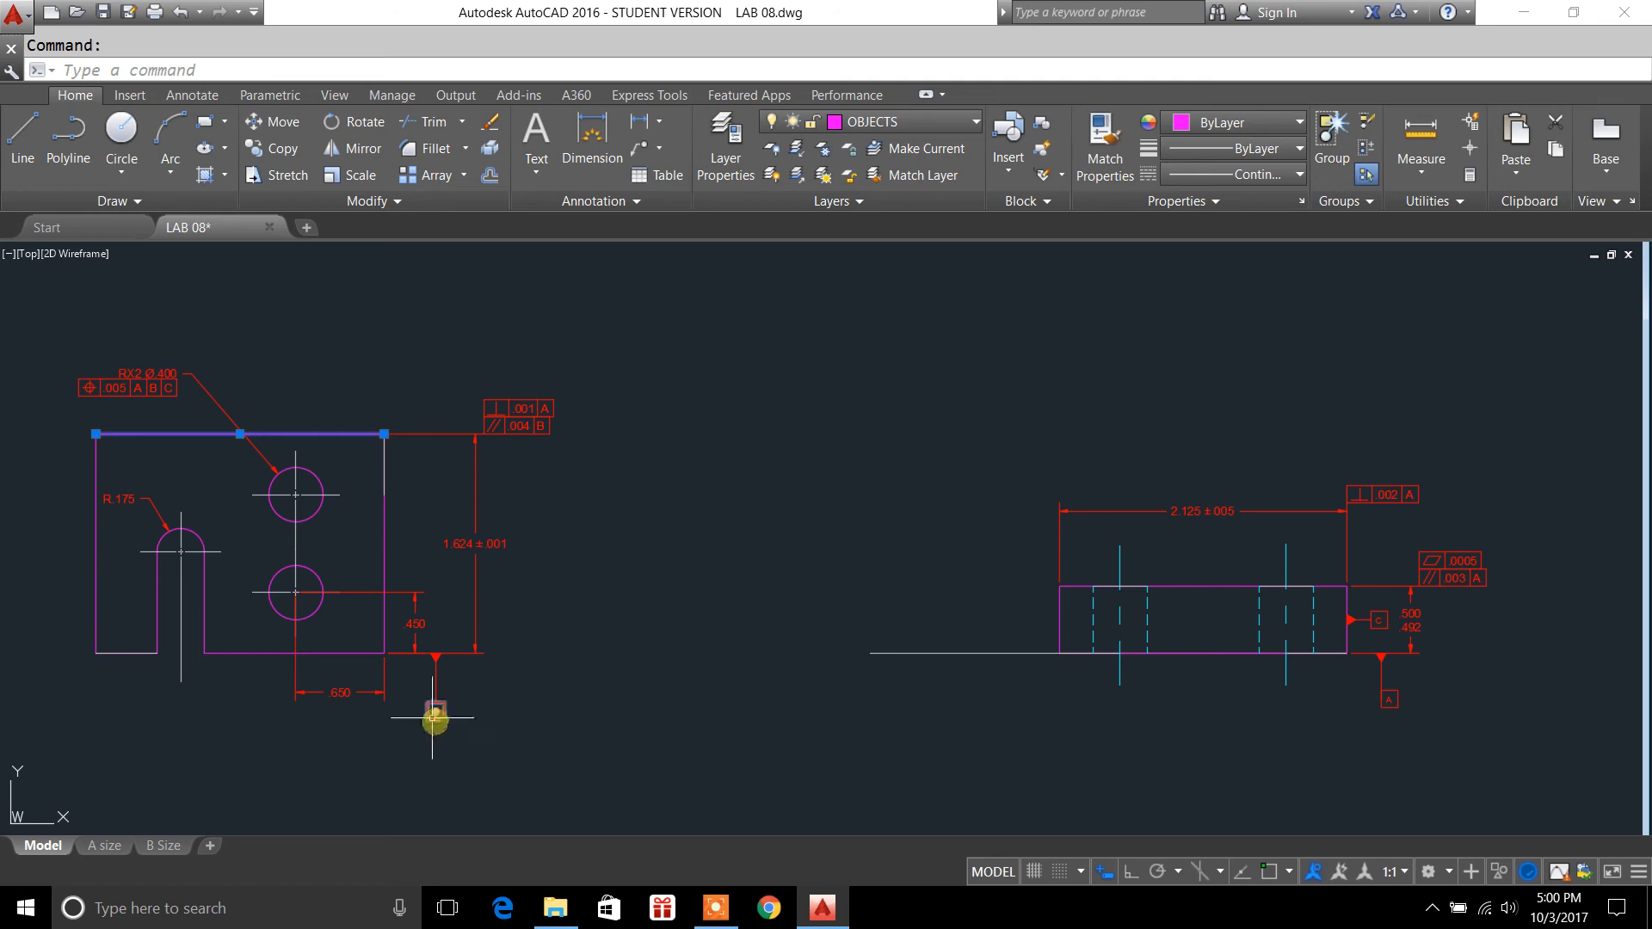